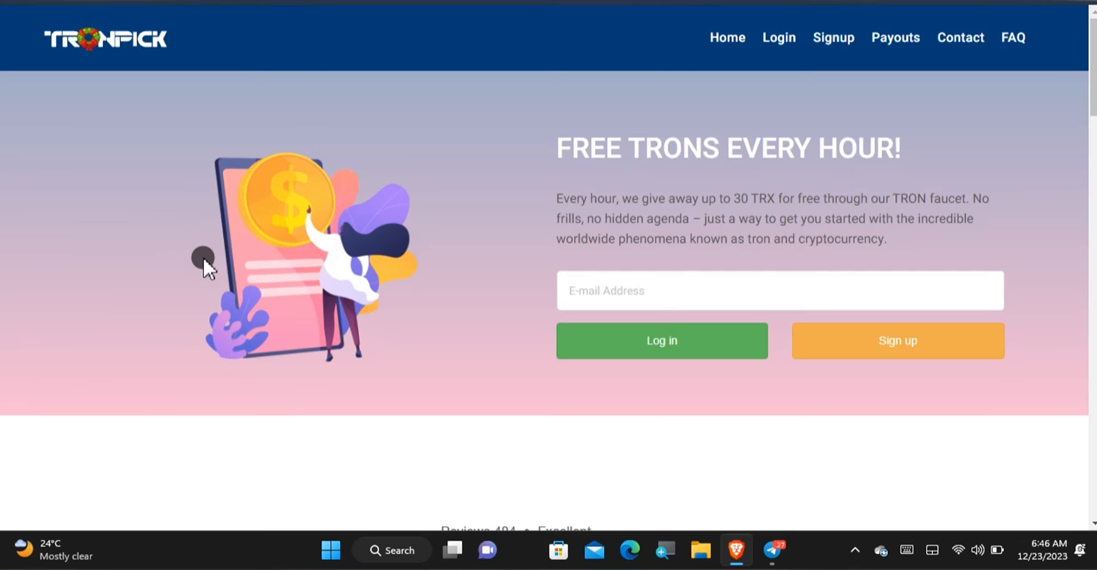
mouse_move(450, 206)
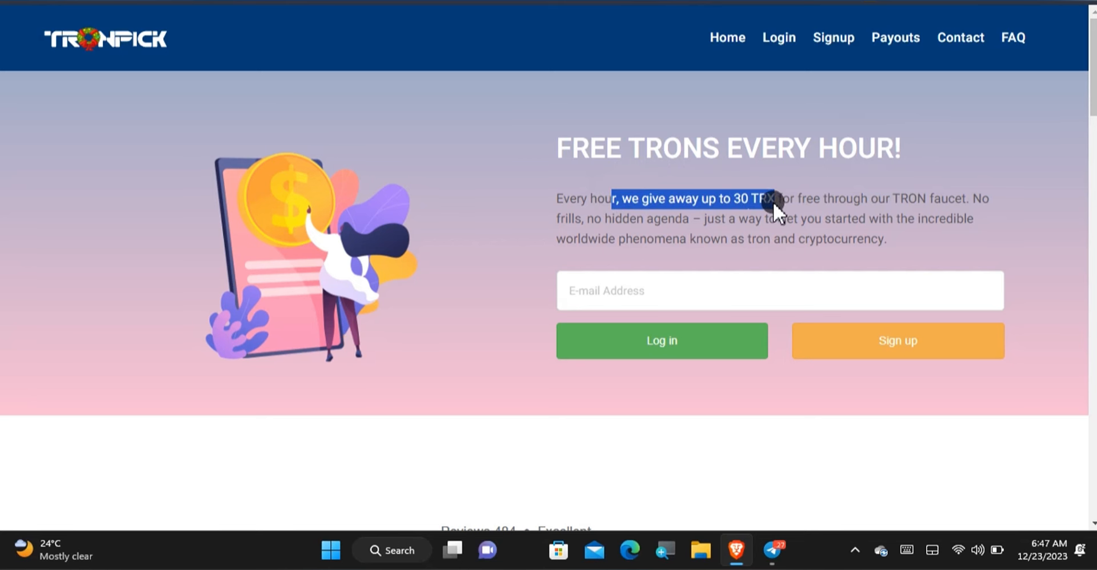
Scroll through the TronPick intro page.
left_click(776, 211)
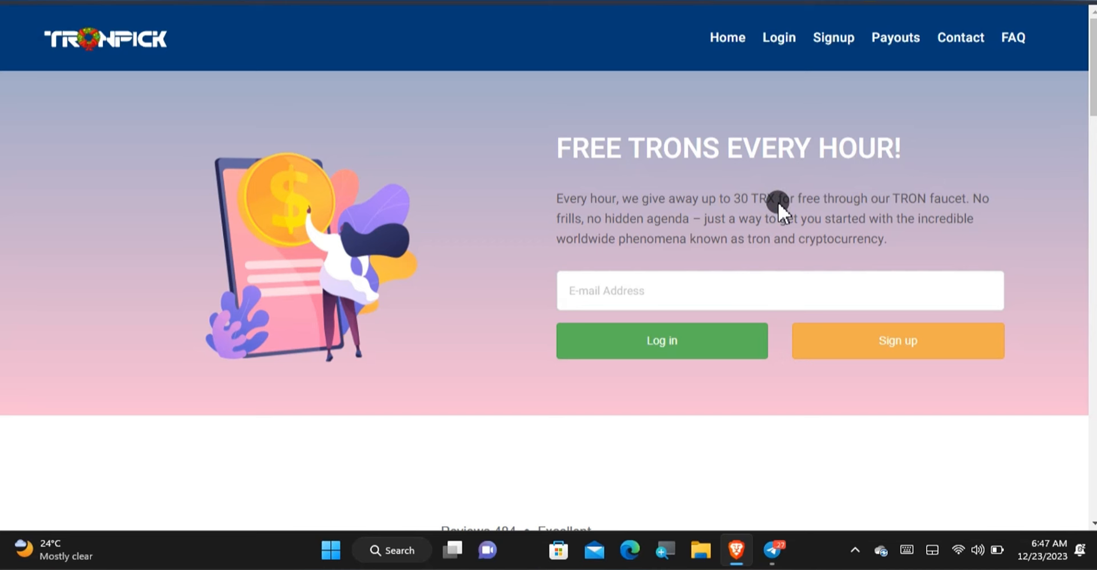
scroll("down", 3)
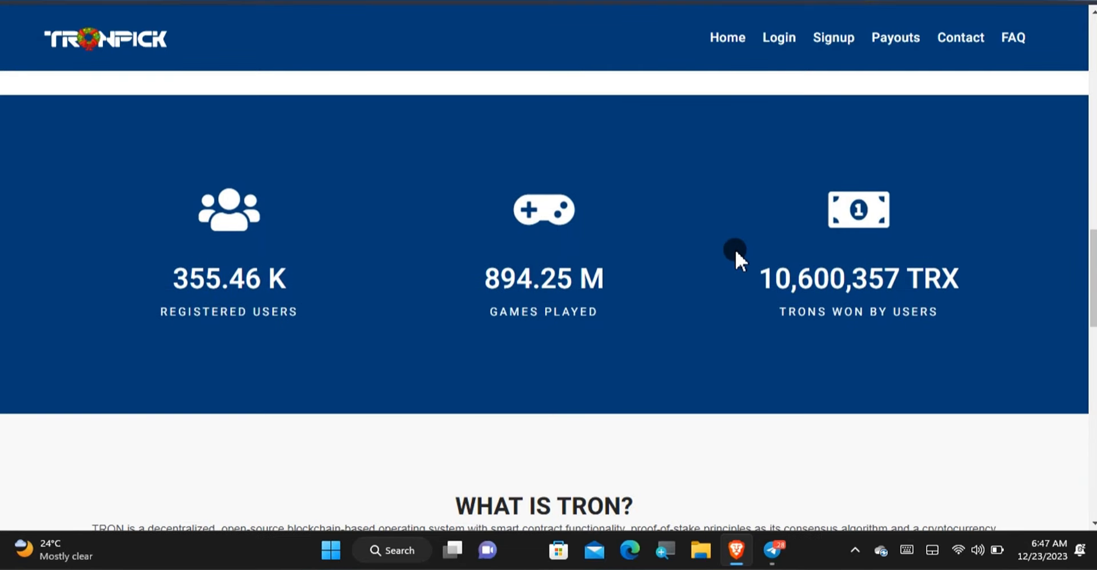
mouse_move(972, 256)
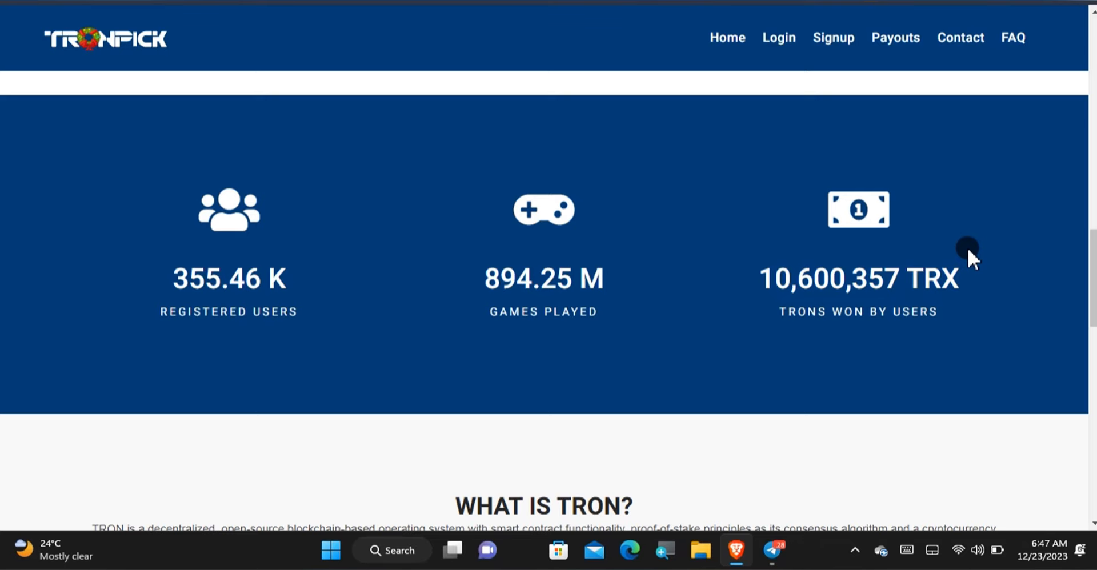
scroll("down", 3)
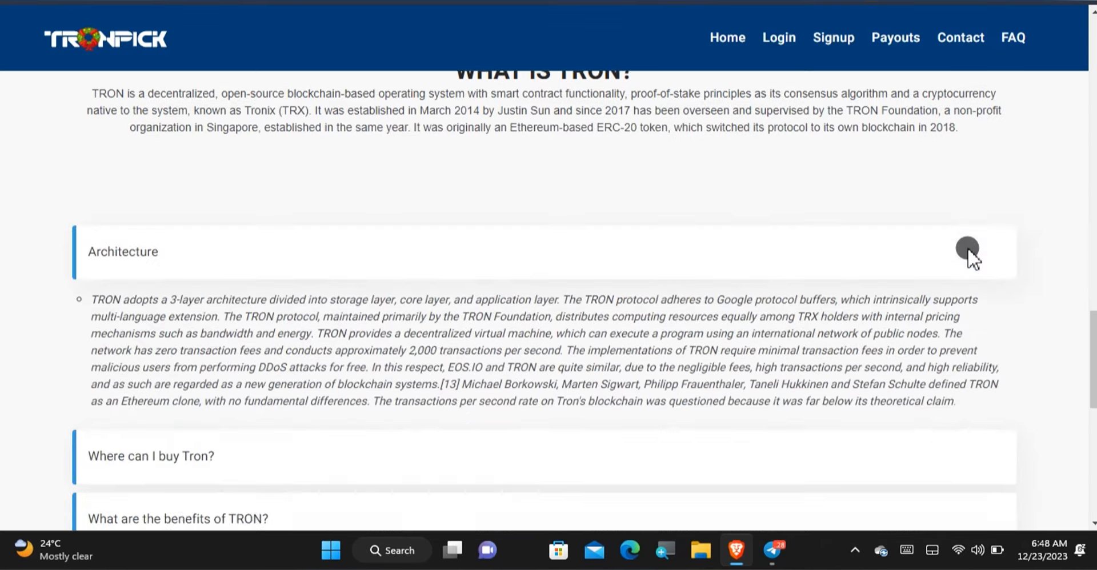
scroll("up", 3)
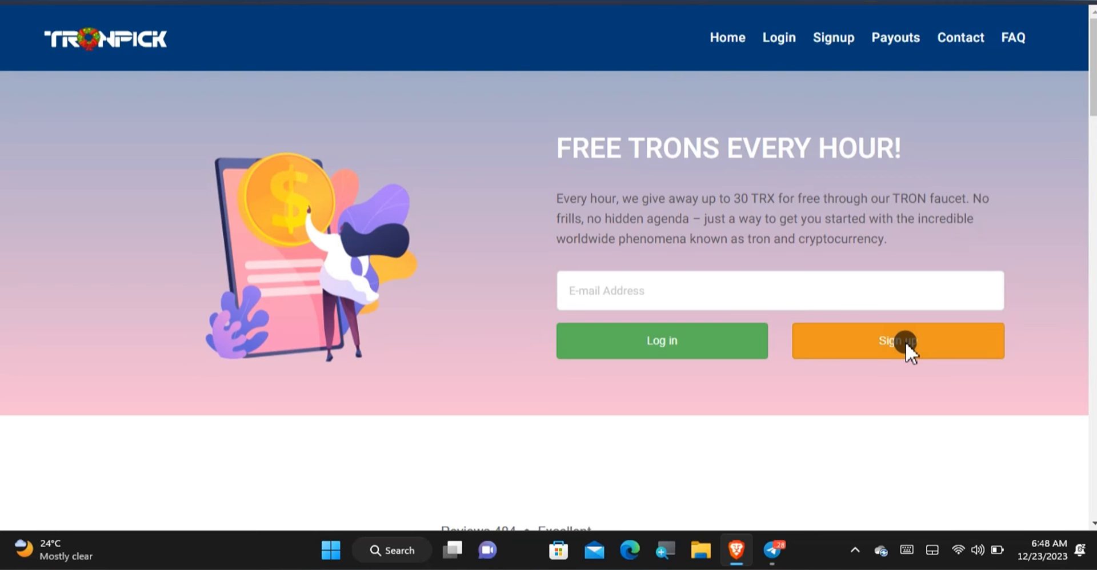
Review the empty sign-up form, then switch to logging in with the existing account.
left_click(897, 340)
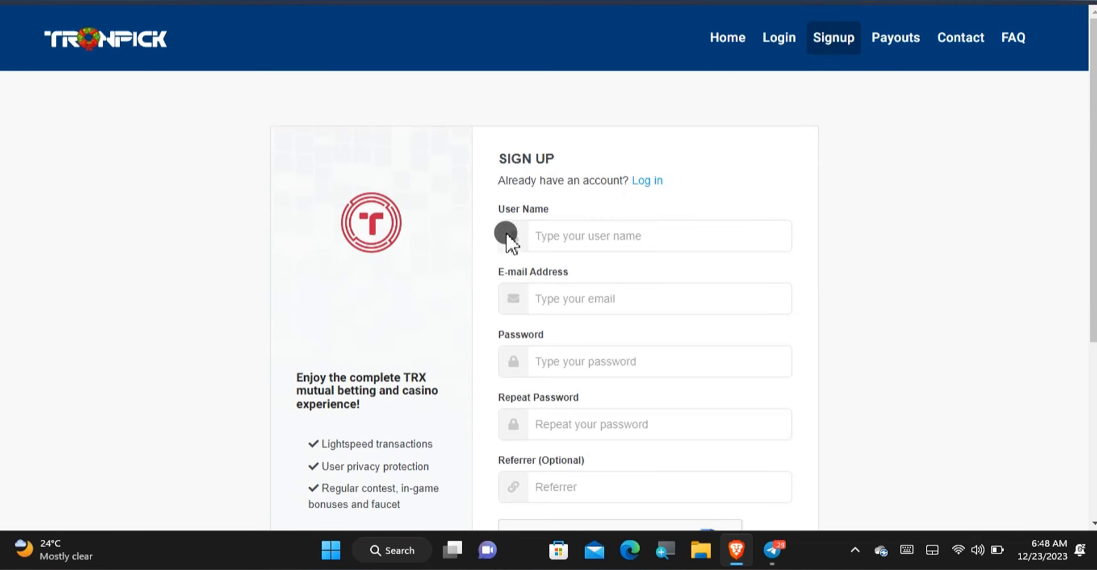
mouse_move(487, 276)
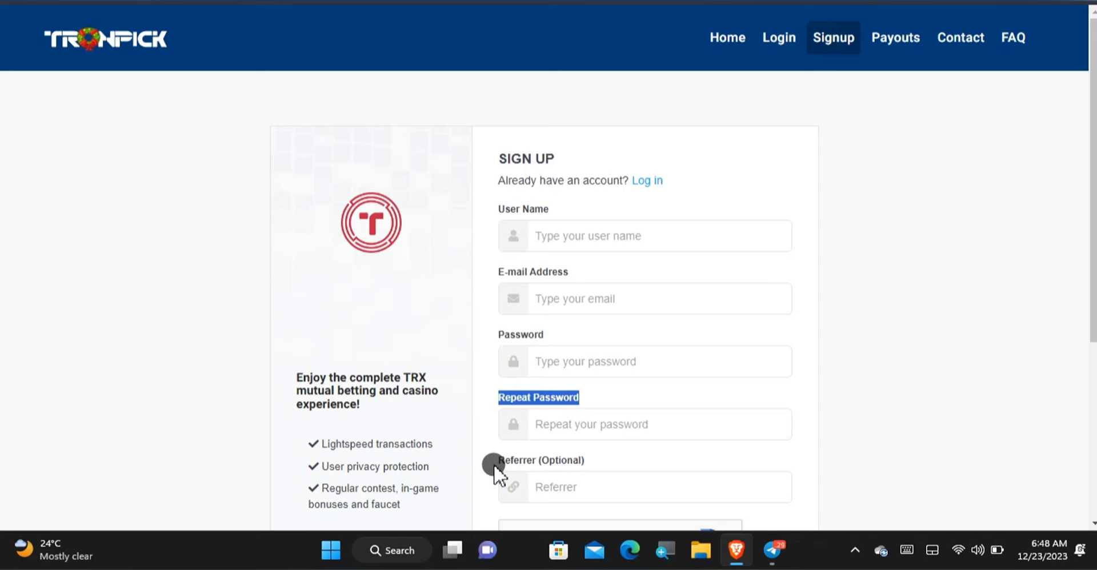
scroll("down", 3)
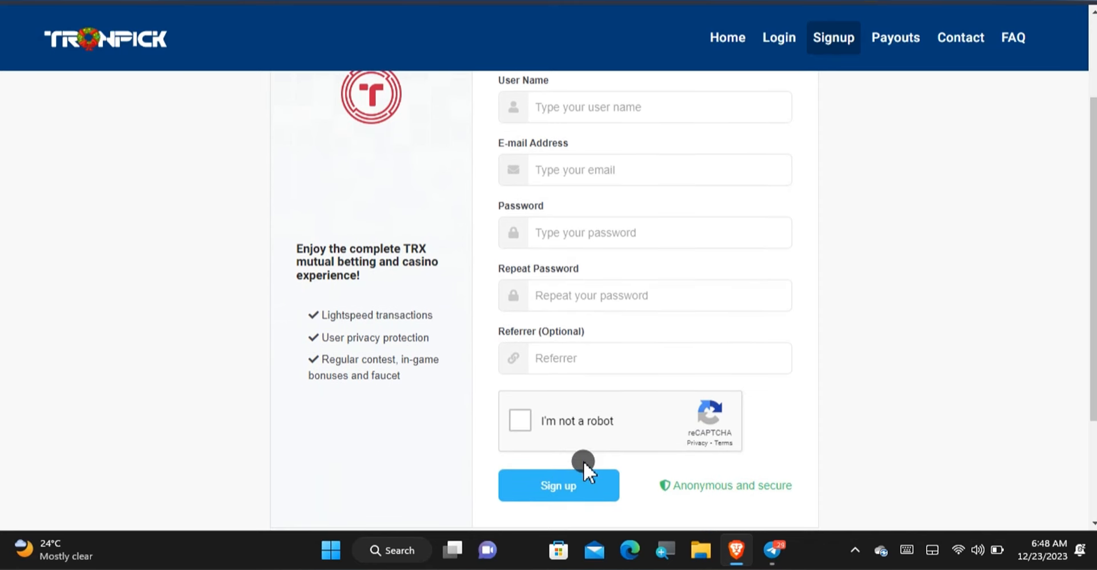
mouse_move(565, 377)
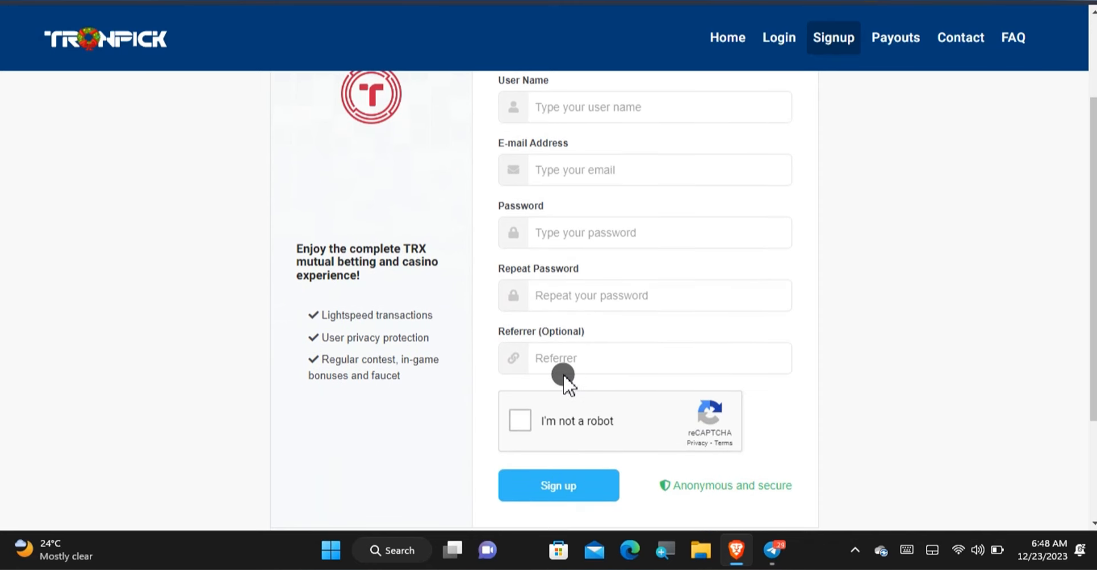
mouse_move(650, 463)
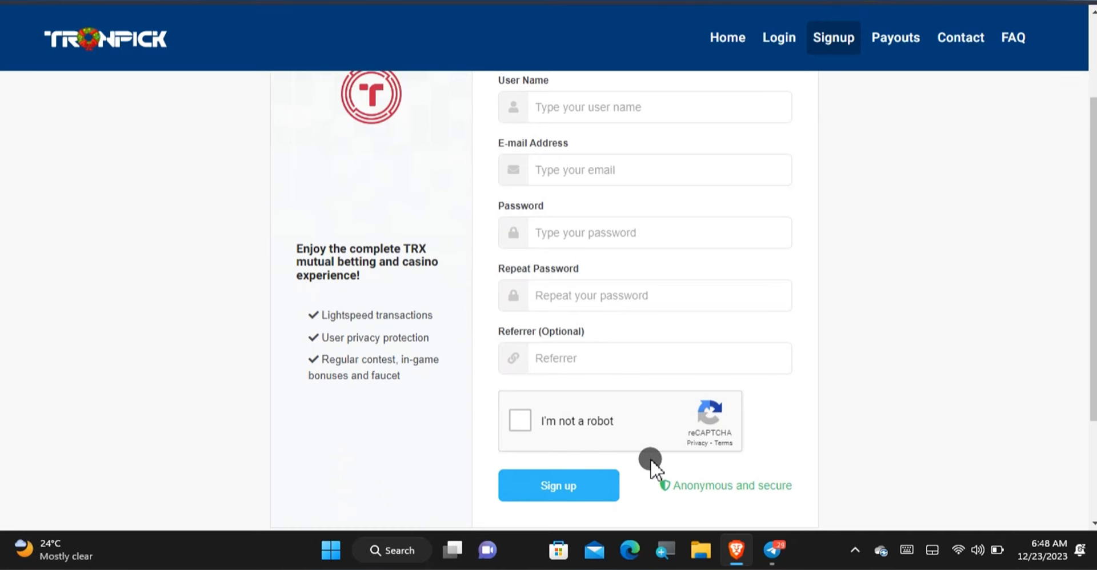
scroll("up", 3)
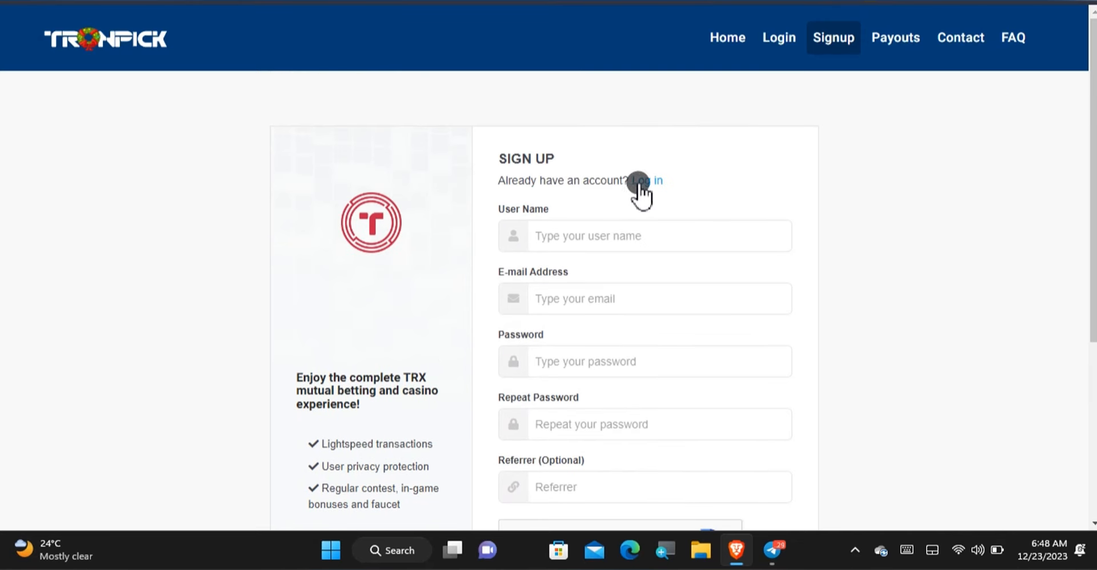
left_click(647, 181)
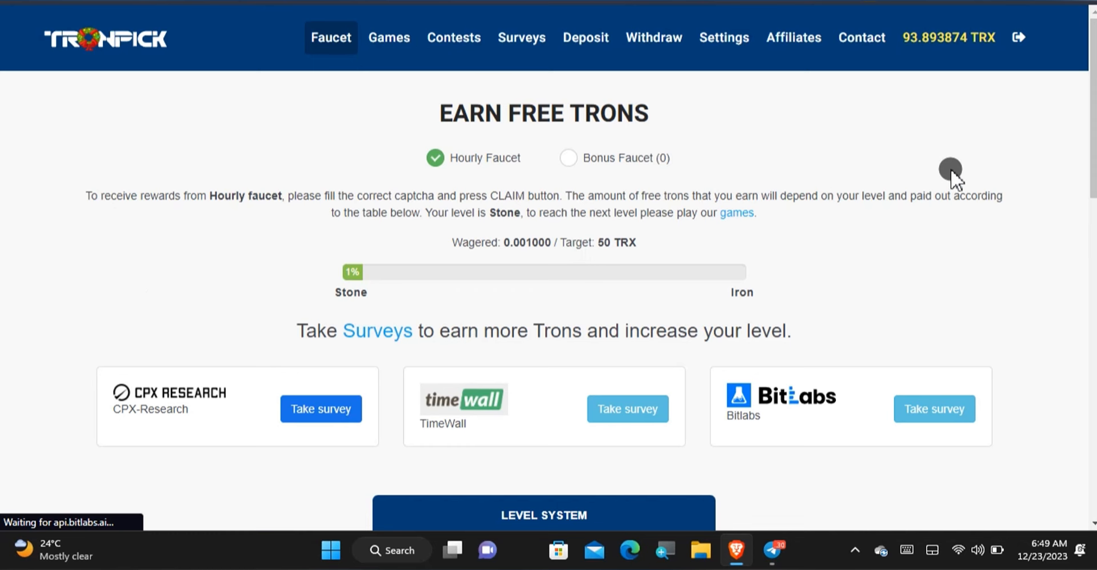
mouse_move(901, 43)
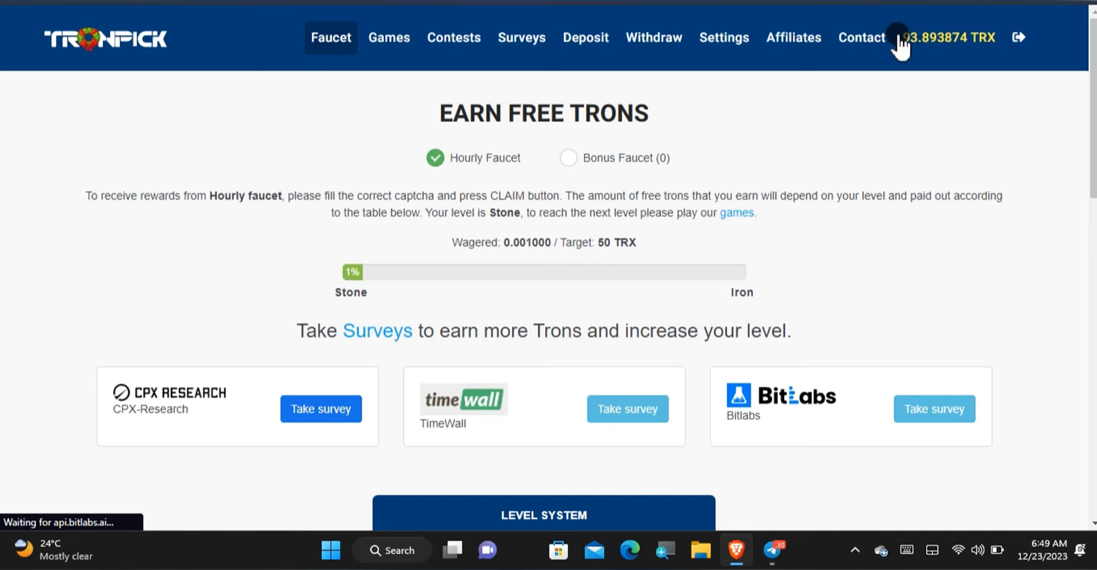
mouse_move(947, 46)
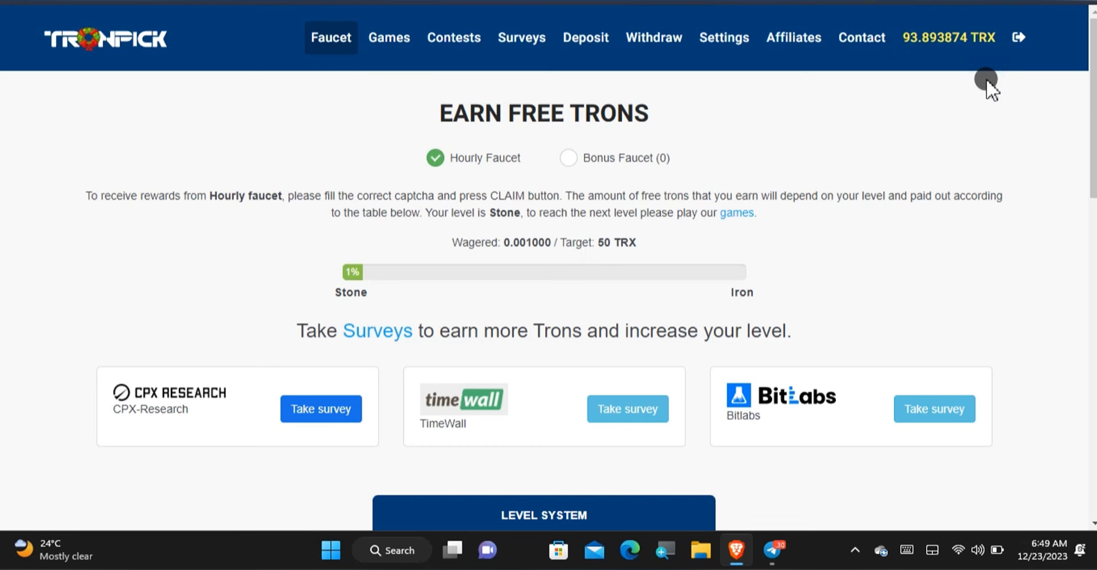
mouse_move(487, 89)
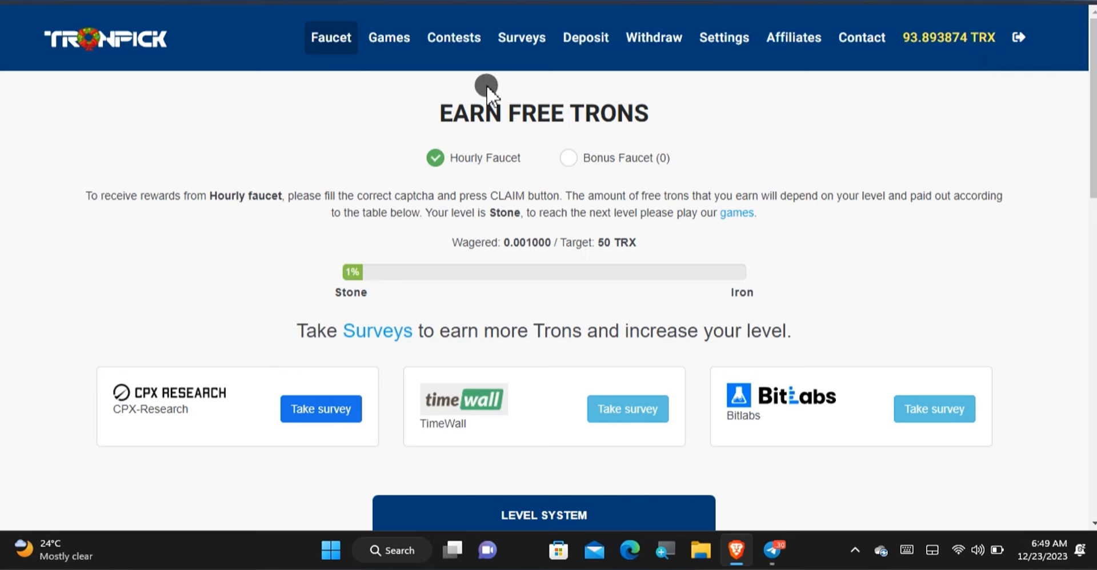
mouse_move(526, 122)
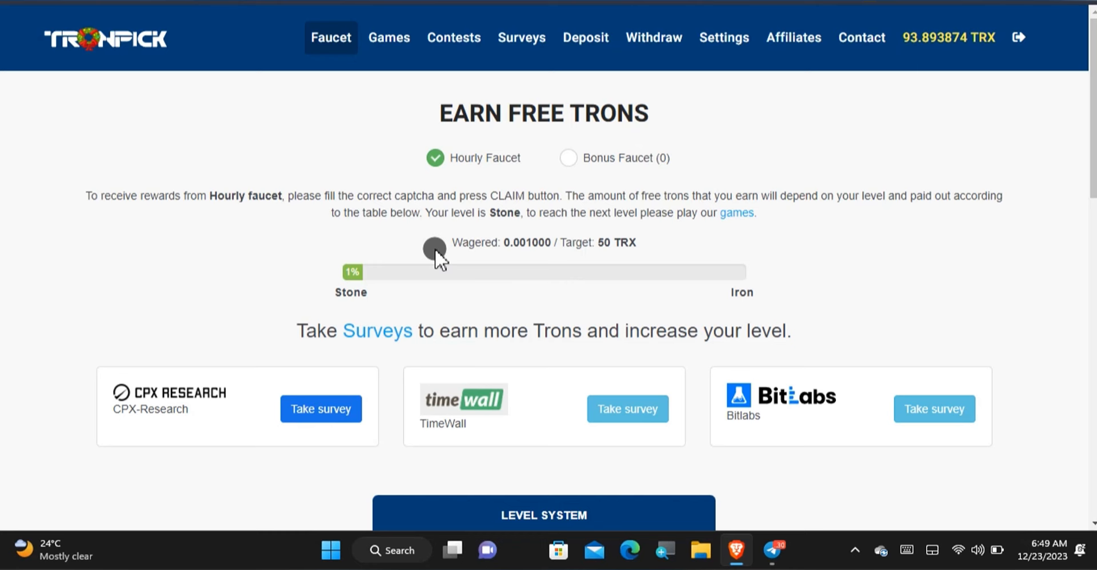
Scroll the faucet page down to the Level System table up to Master (30 TRX) and the captcha.
scroll("down", 3)
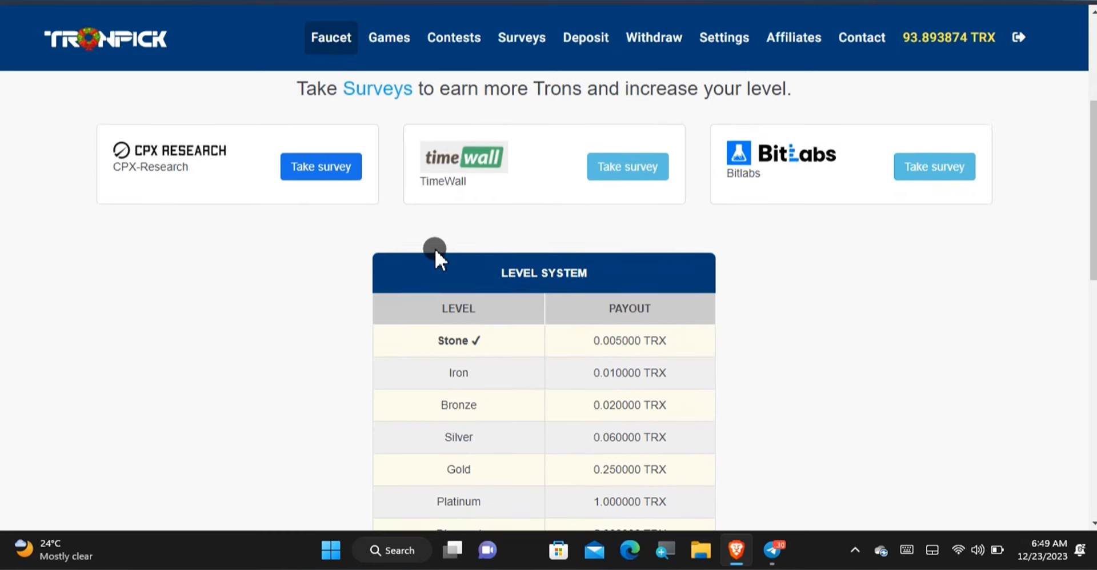
scroll("down", 3)
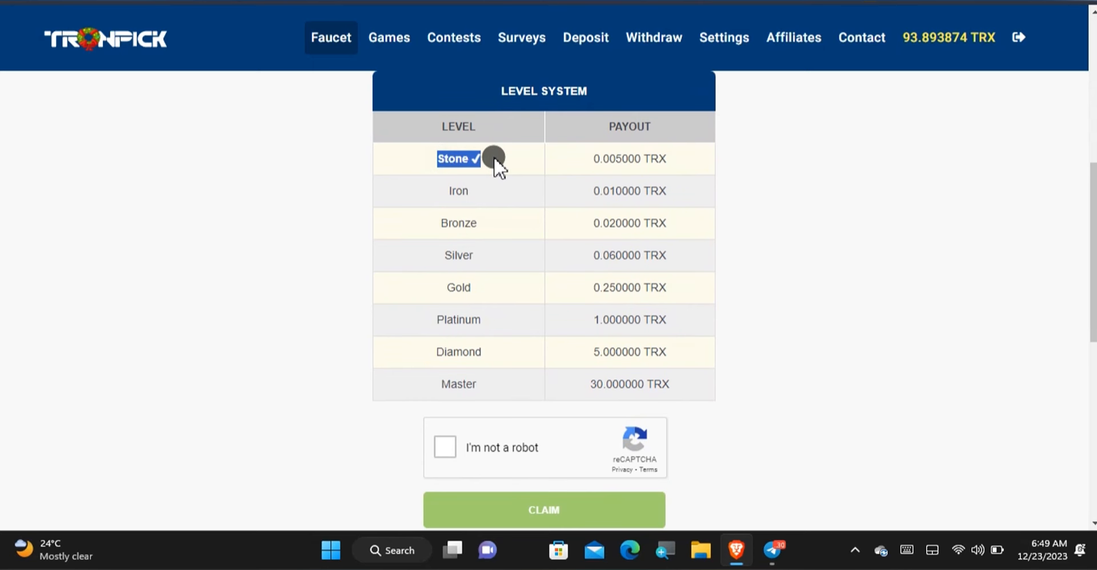
mouse_move(430, 189)
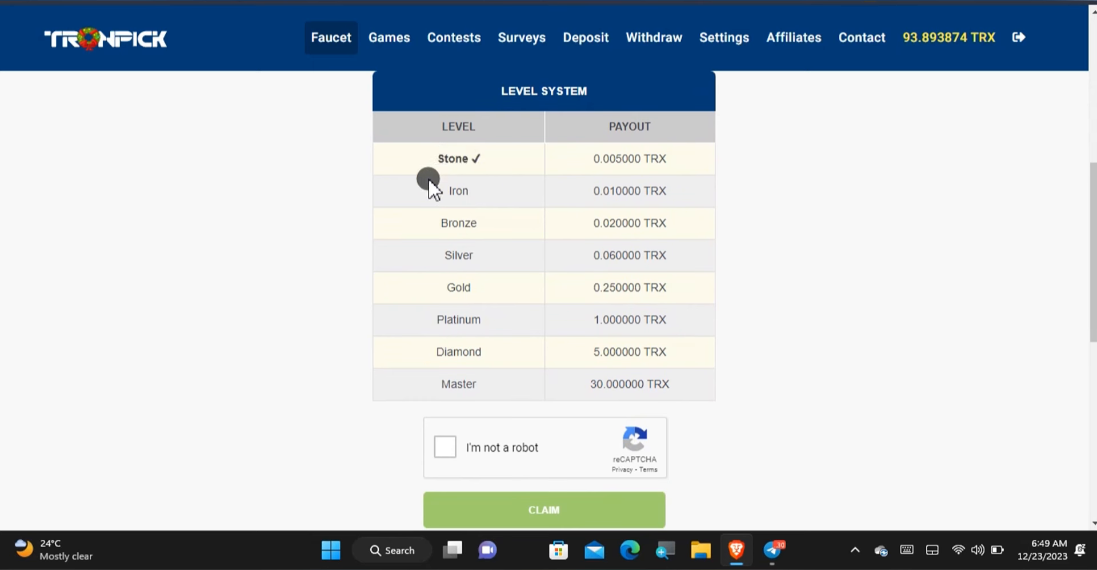
mouse_move(413, 287)
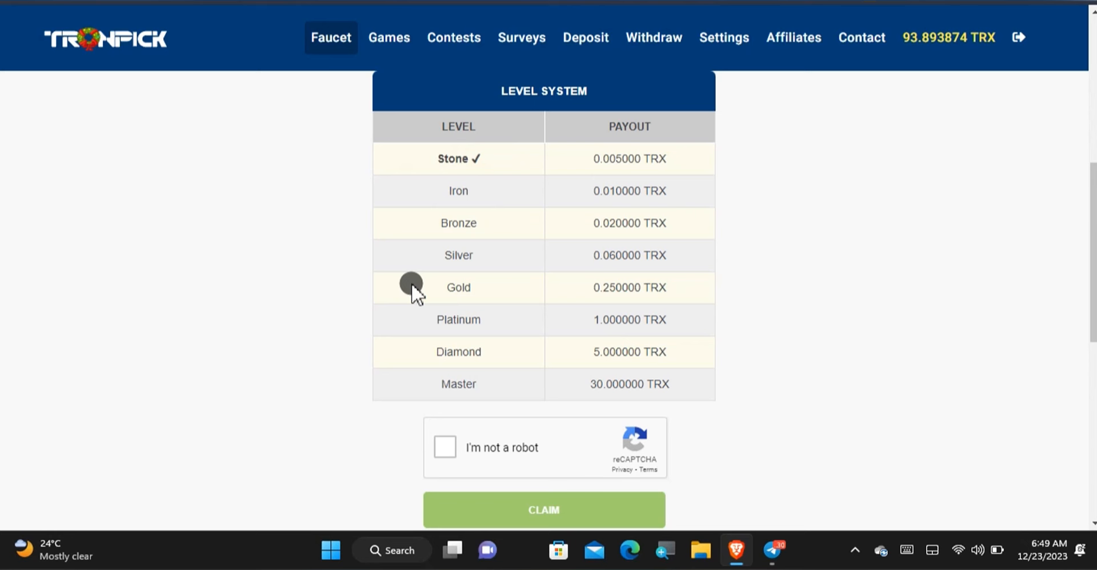
mouse_move(601, 389)
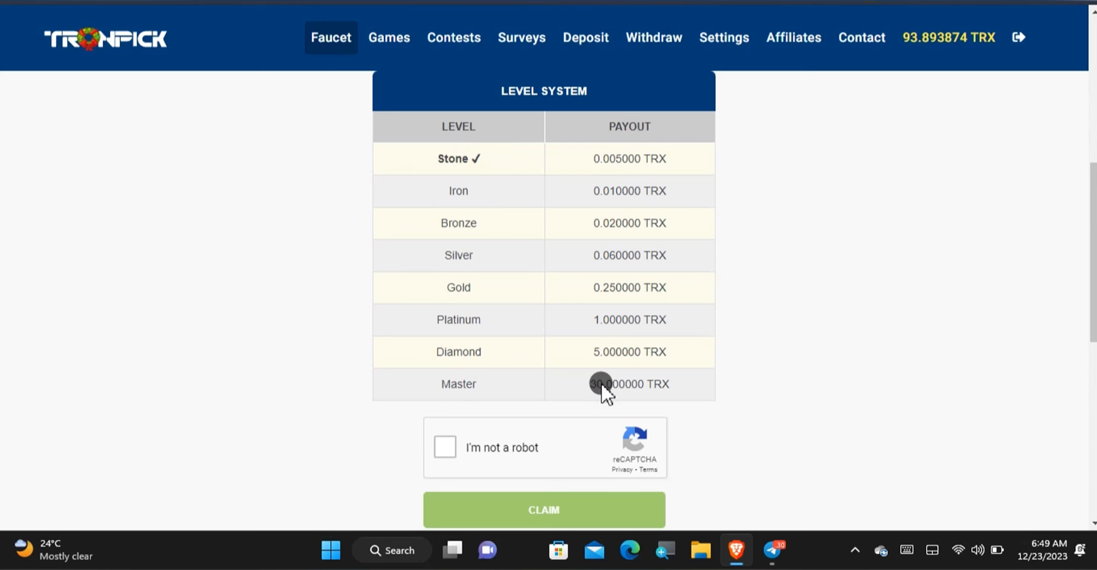
mouse_move(409, 66)
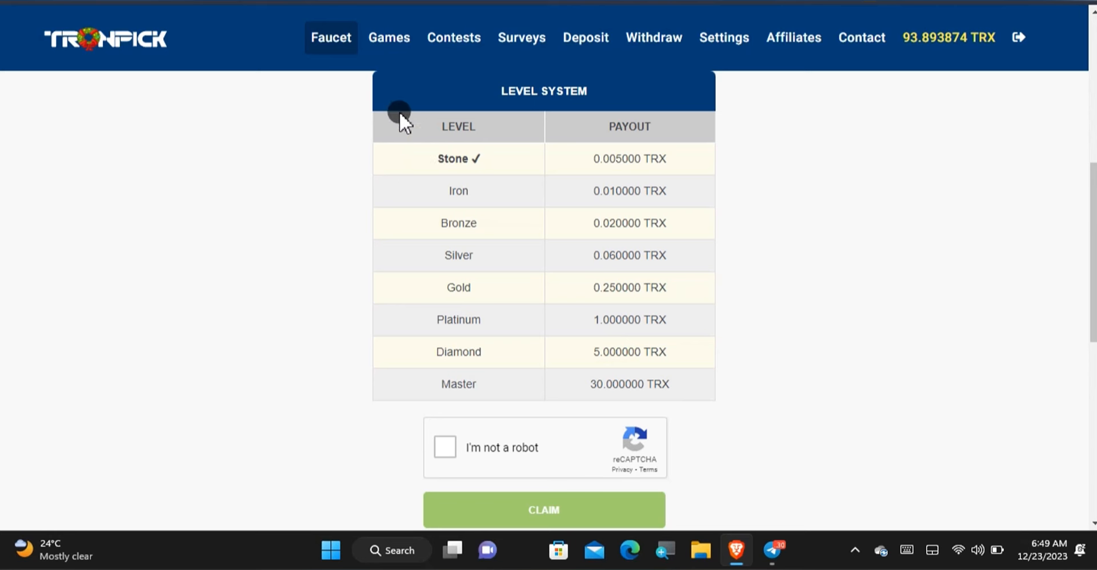
mouse_move(371, 87)
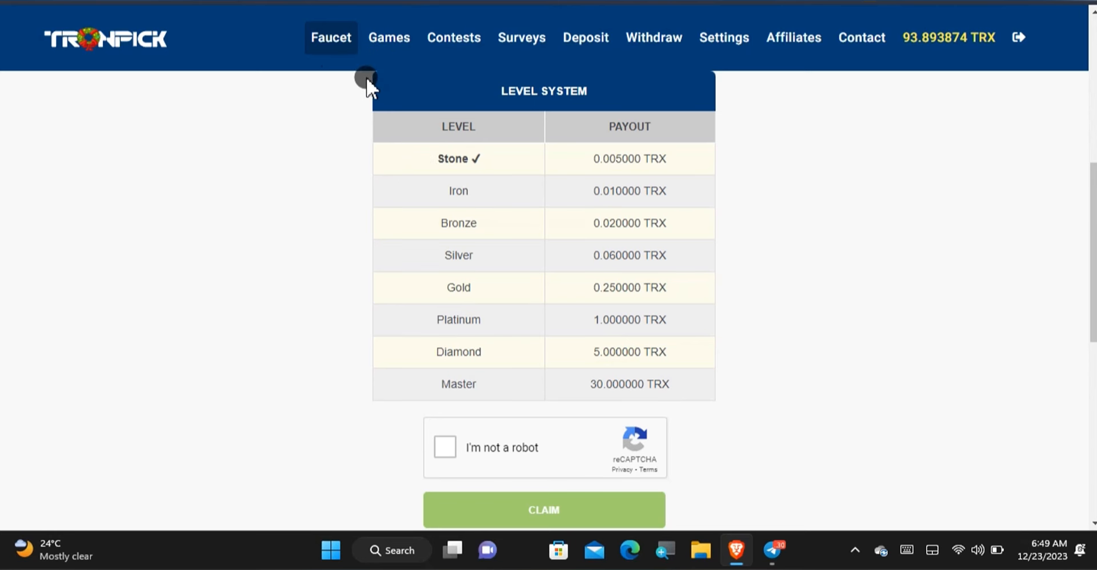
mouse_move(376, 144)
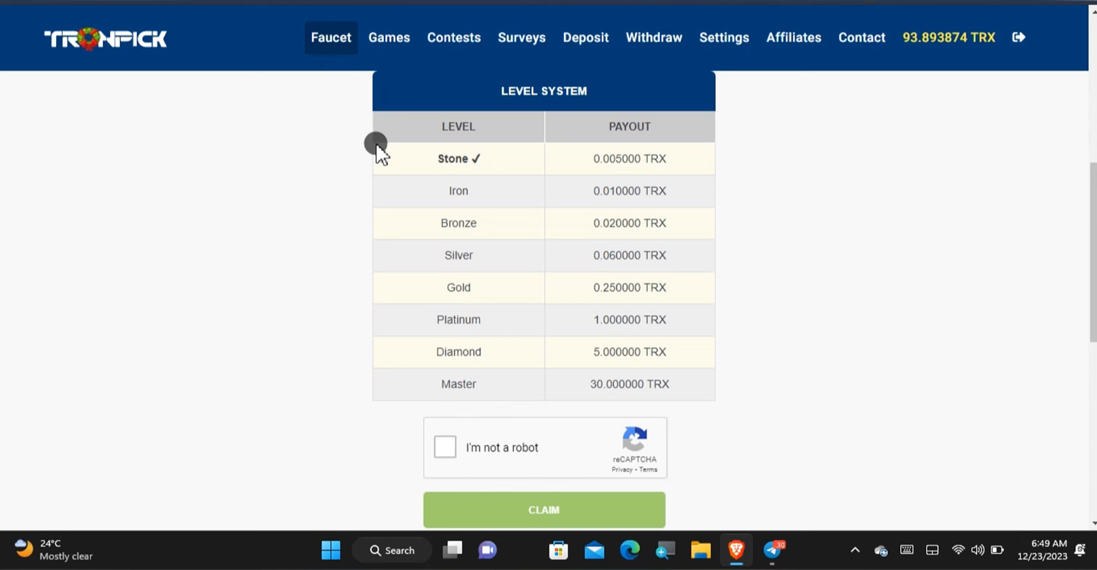
mouse_move(458, 444)
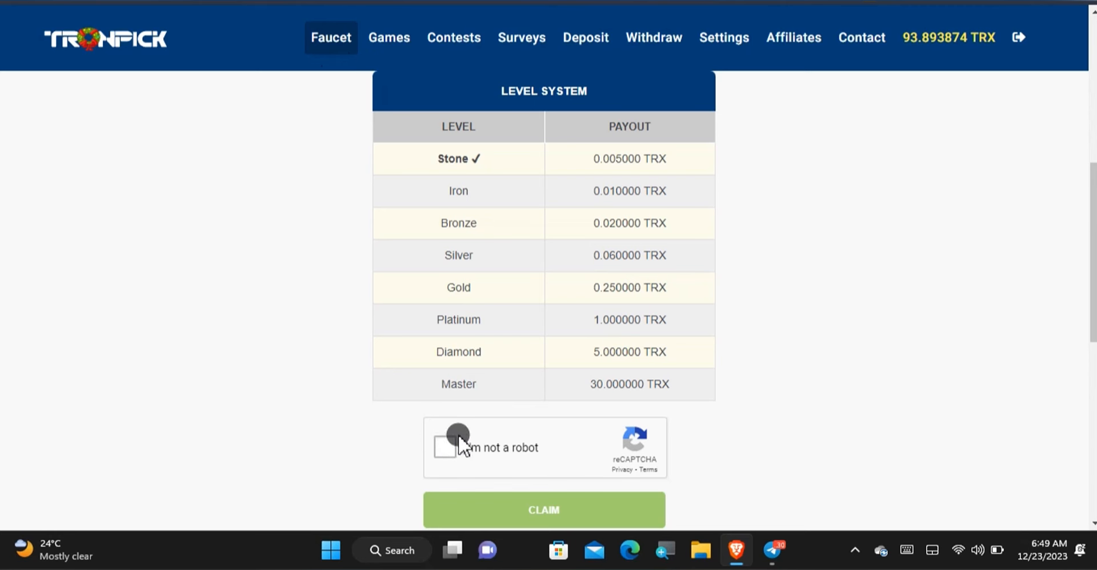
Pass the reCAPTCHA and claim the 0.005 TRX hourly faucet reward.
left_click(445, 448)
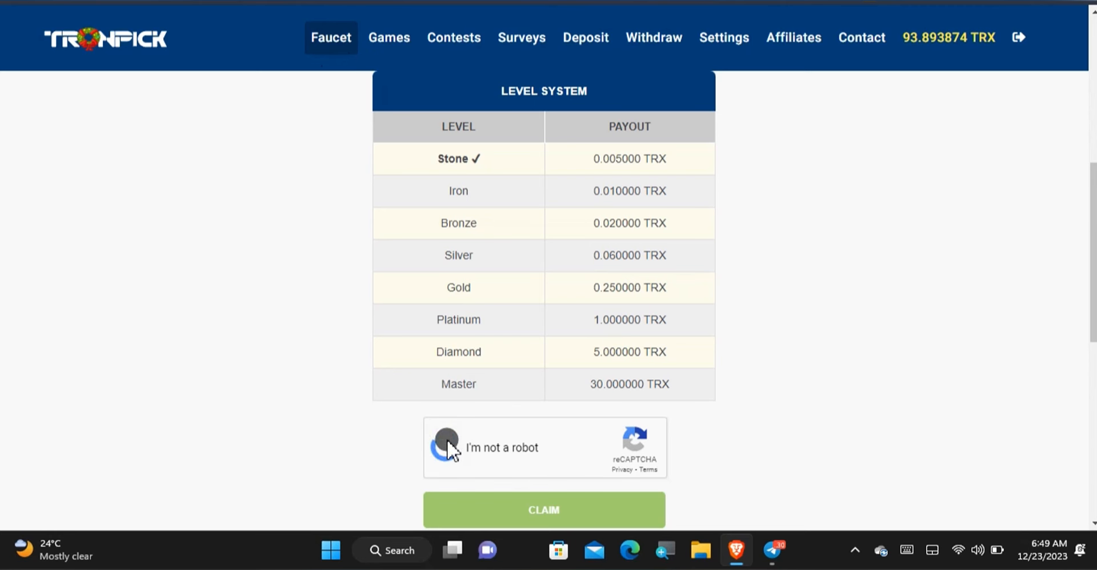
left_click(447, 447)
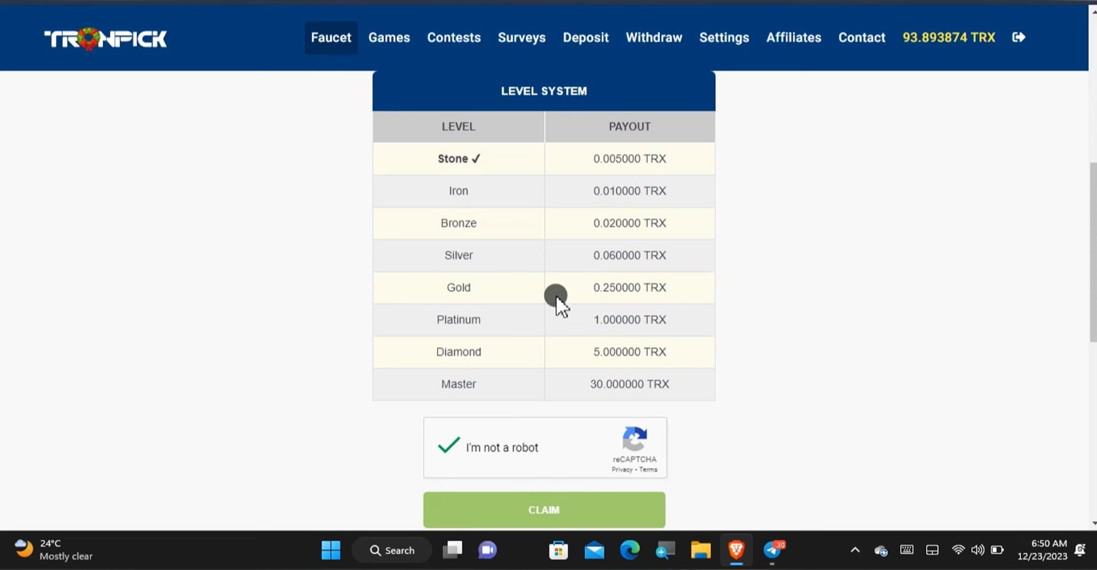
mouse_move(667, 162)
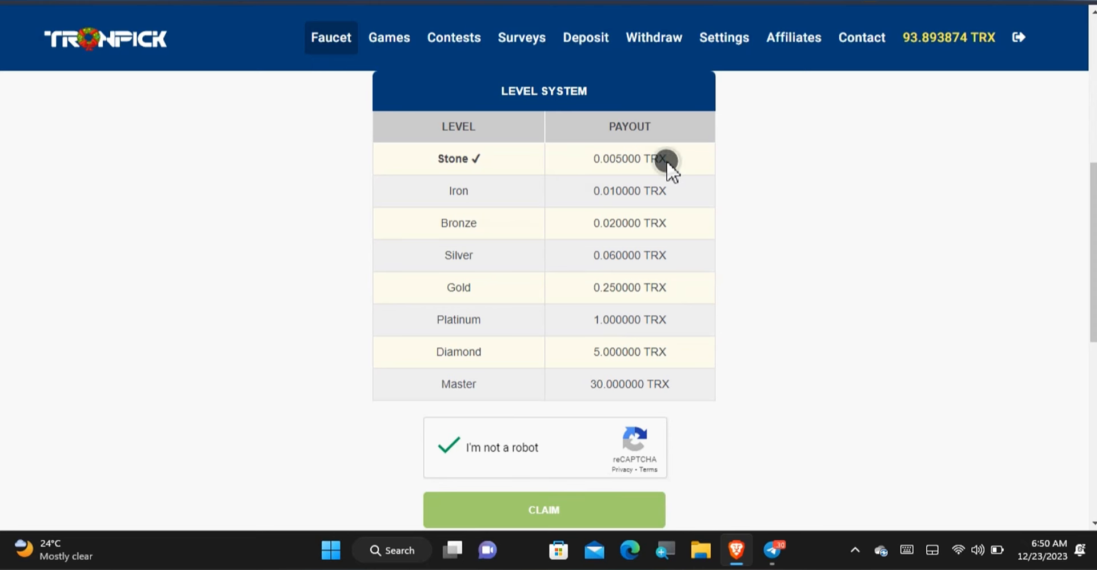
left_click(543, 509)
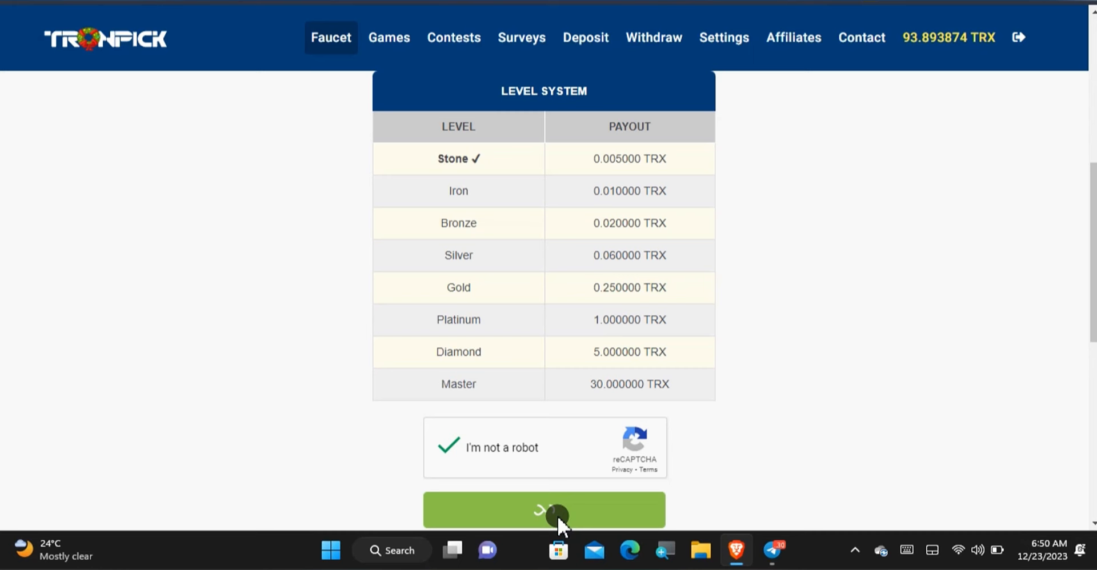
left_click(543, 508)
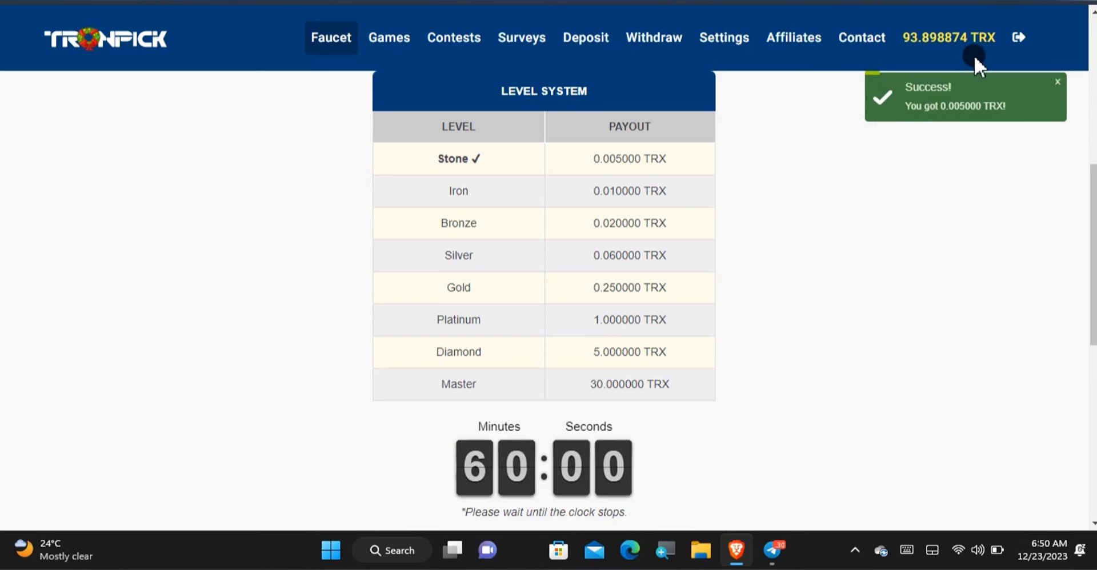
mouse_move(798, 193)
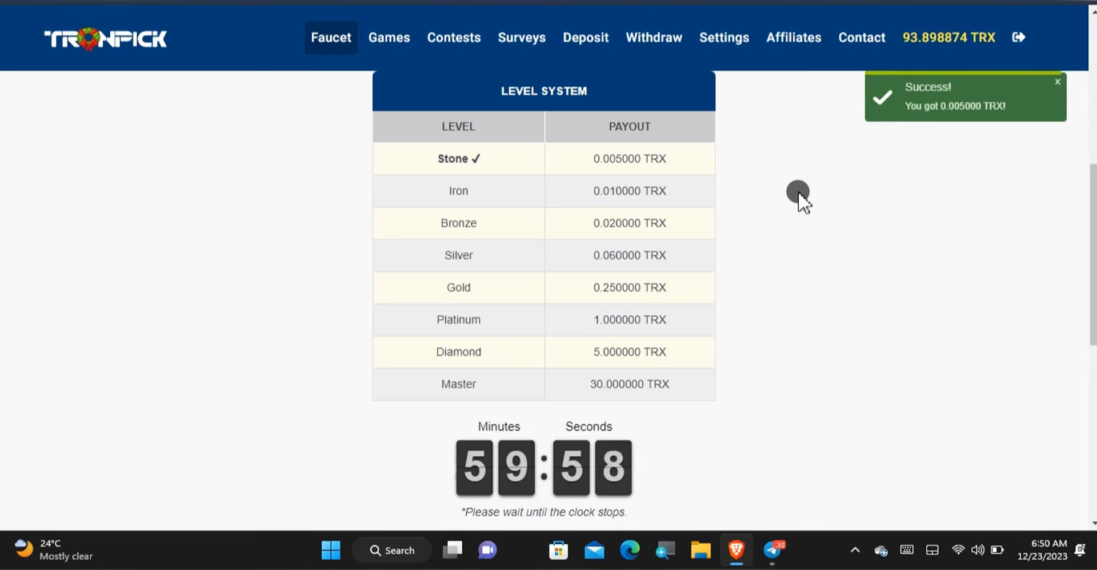
mouse_move(551, 432)
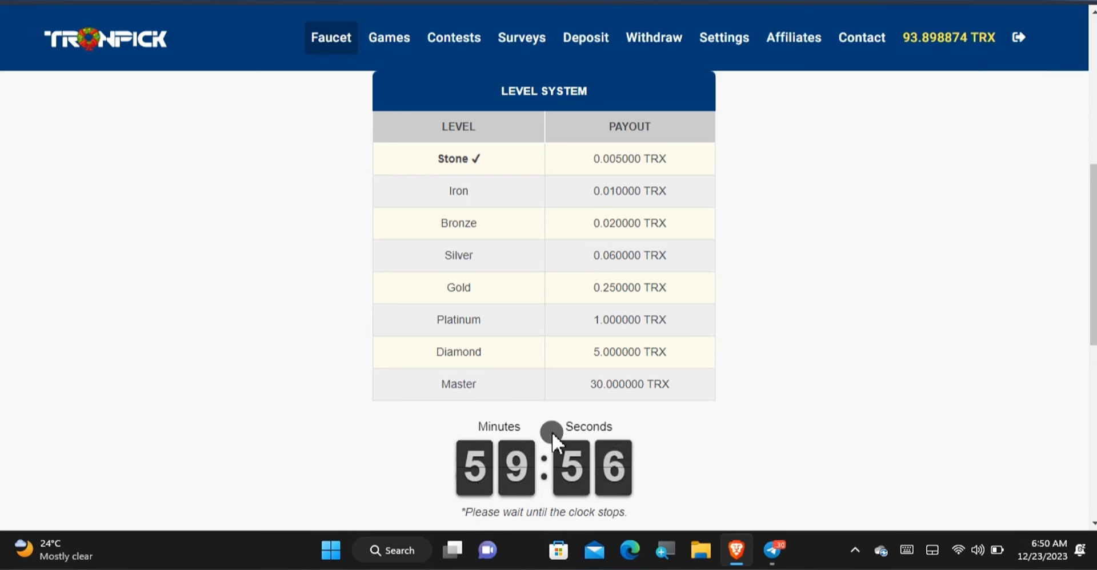
mouse_move(675, 427)
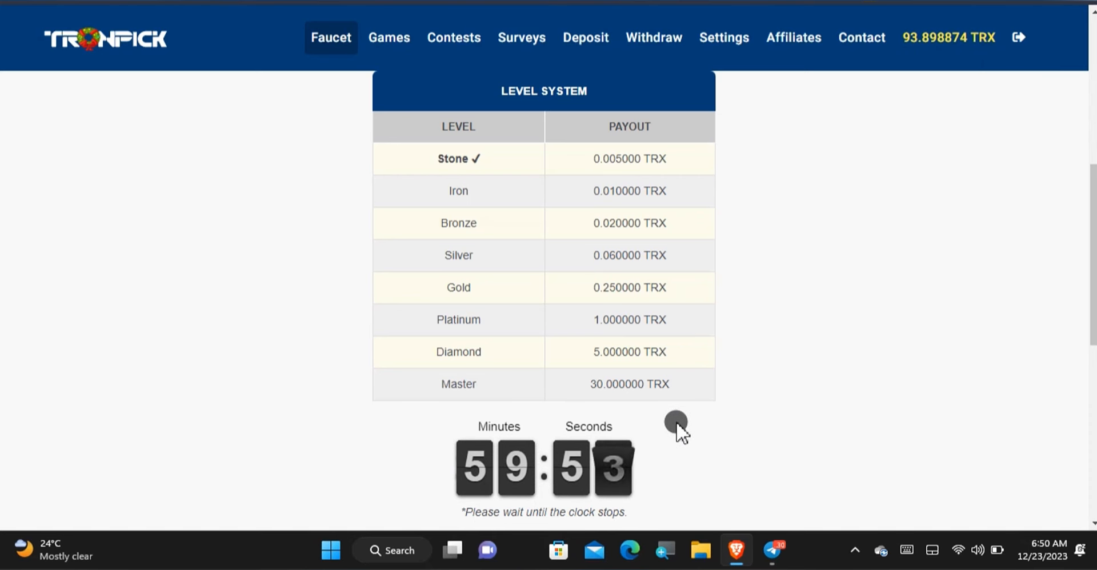
scroll("up", 3)
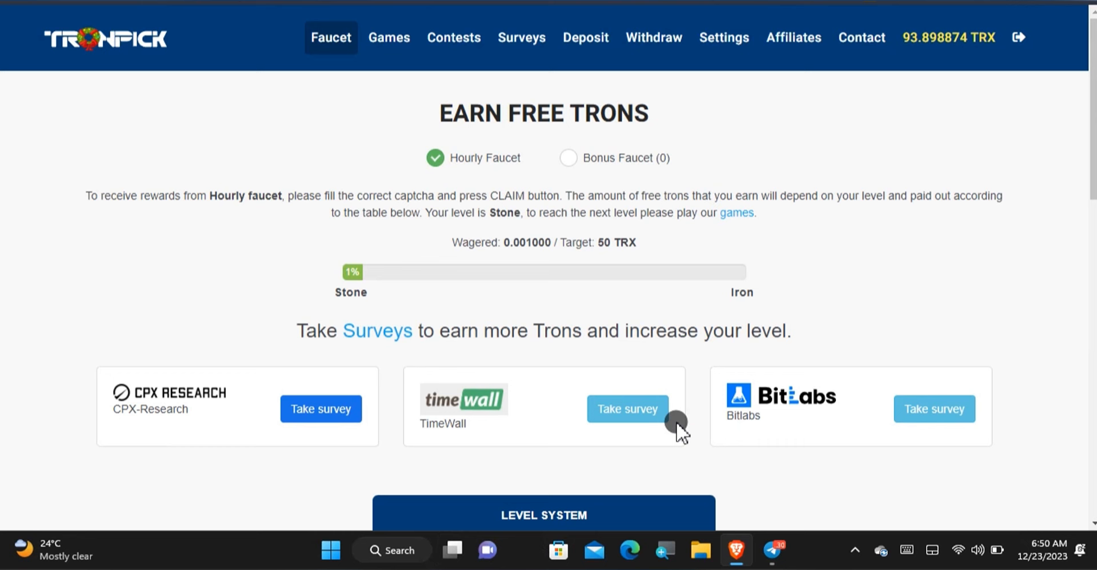
mouse_move(424, 65)
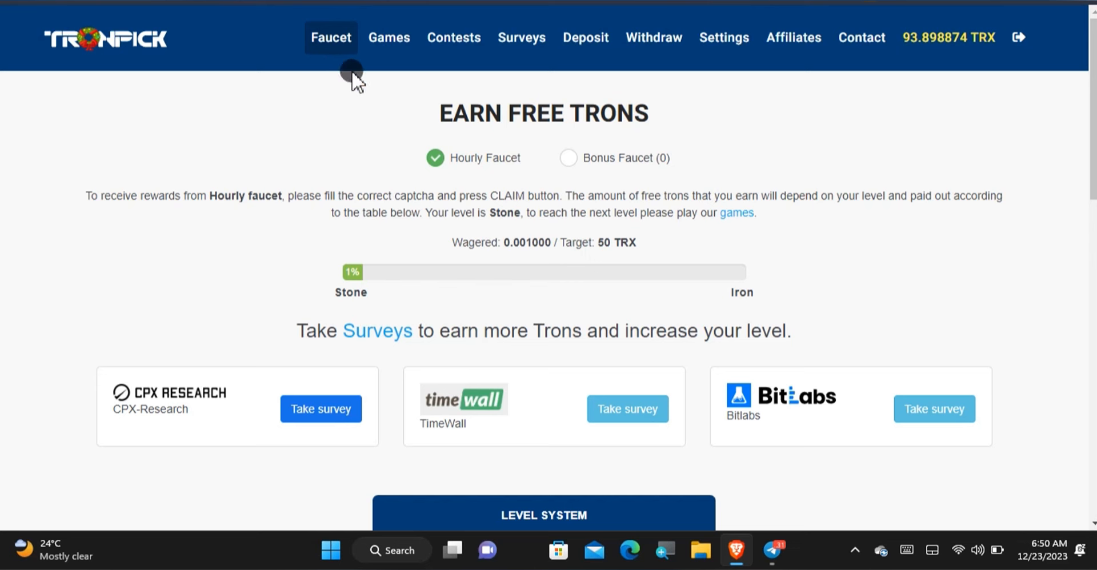
mouse_move(424, 193)
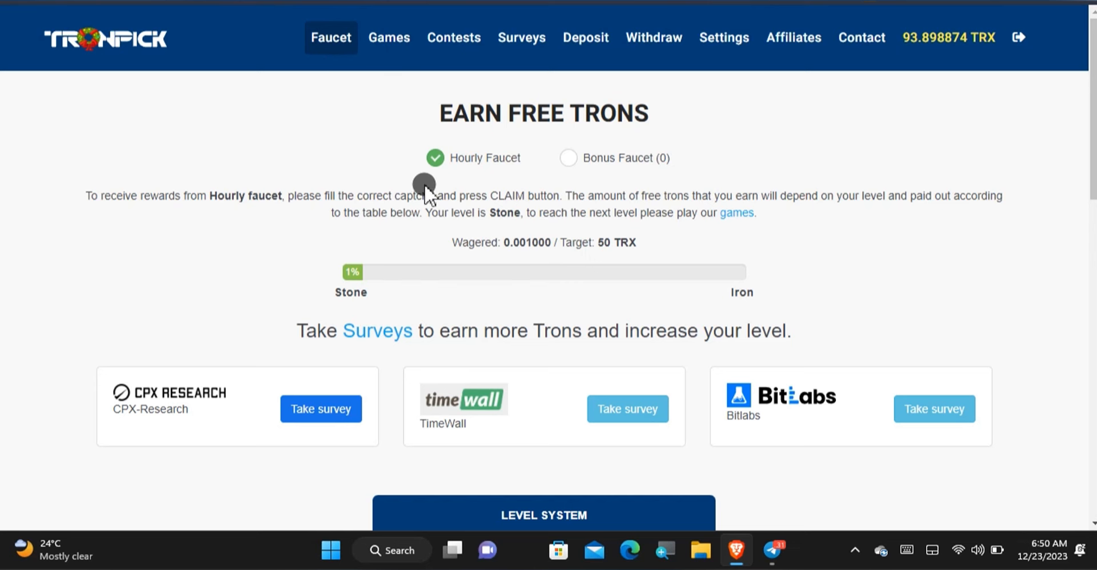
mouse_move(793, 76)
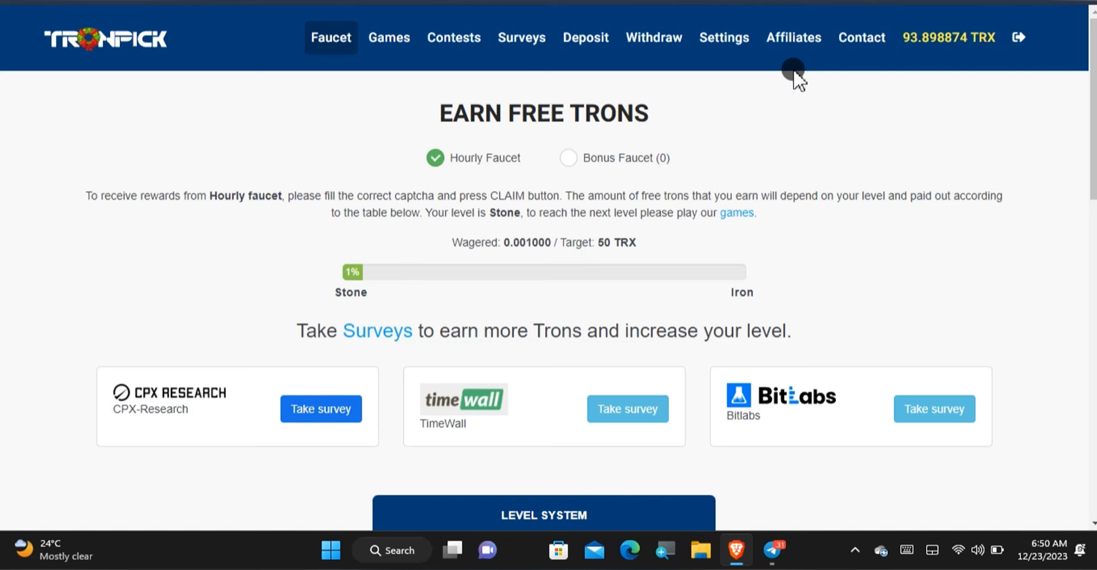
left_click(792, 37)
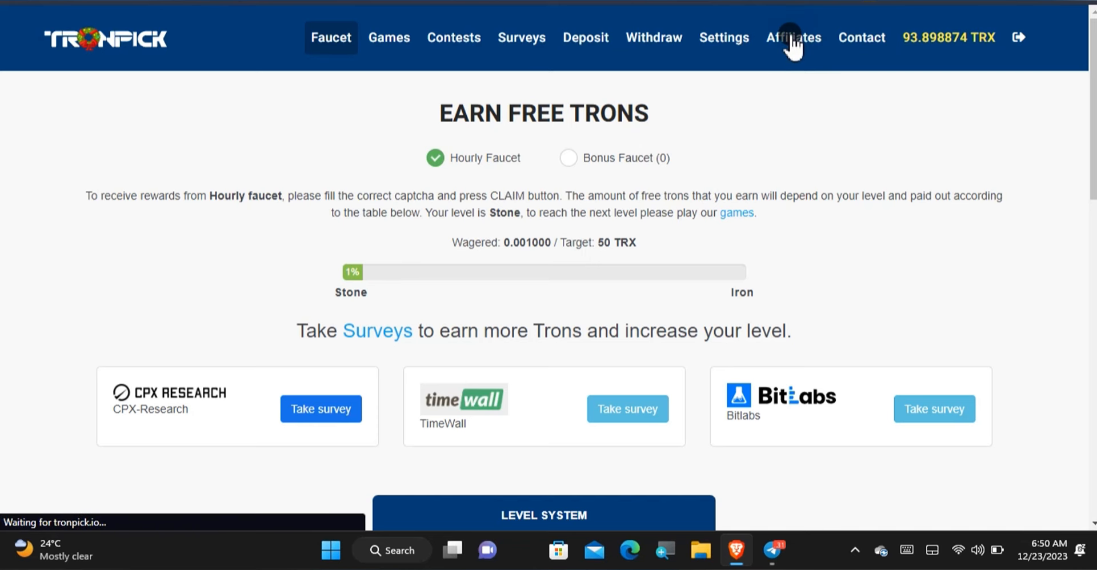
Claim the 0.0175 TRX referral commission on the Affiliates page, raising balance to 93.916374 TRX.
left_click(793, 37)
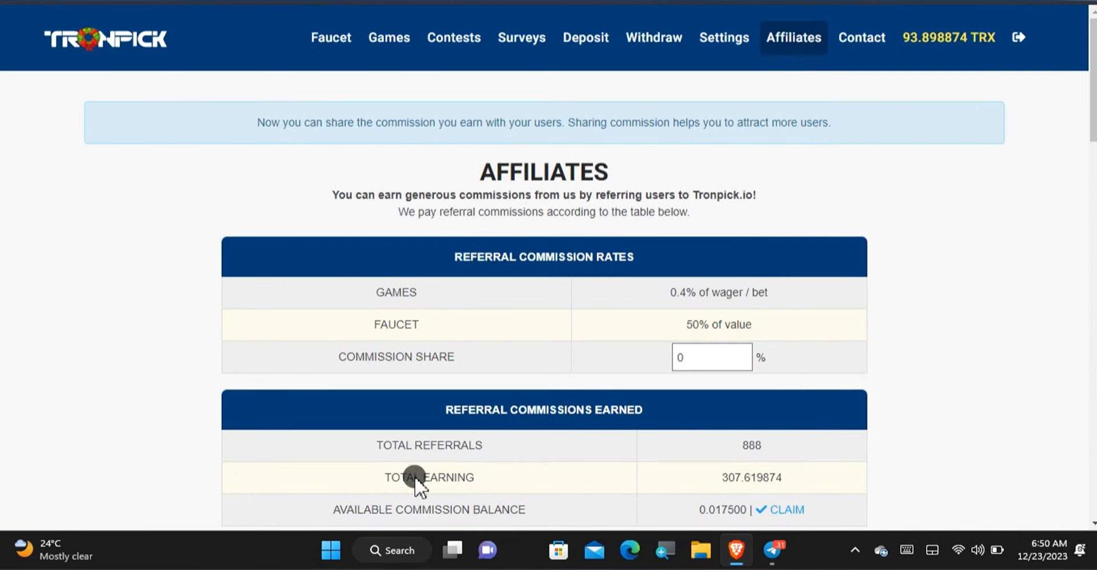
mouse_move(592, 420)
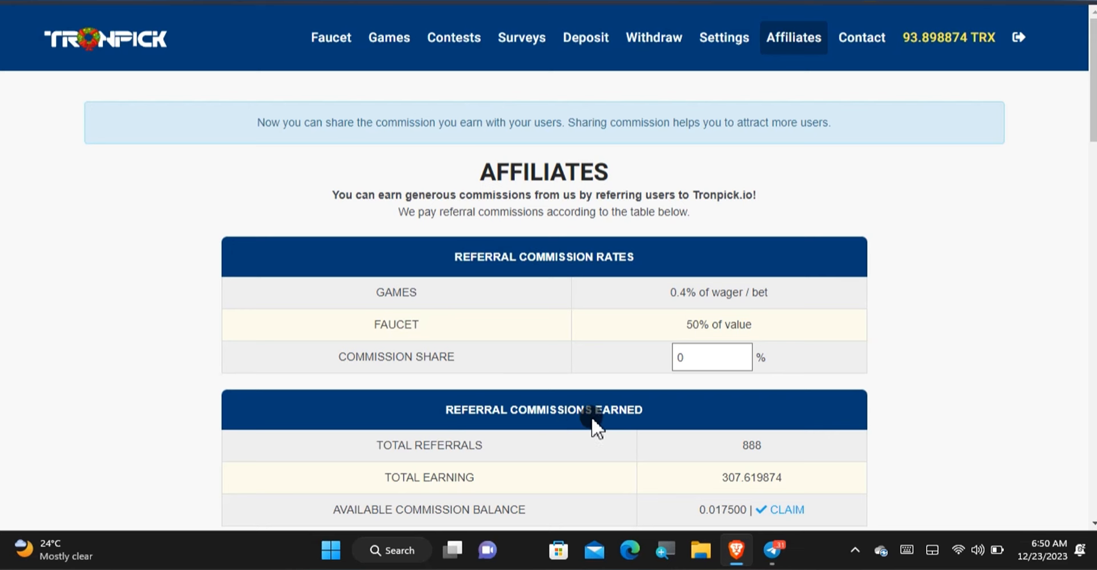
mouse_move(697, 480)
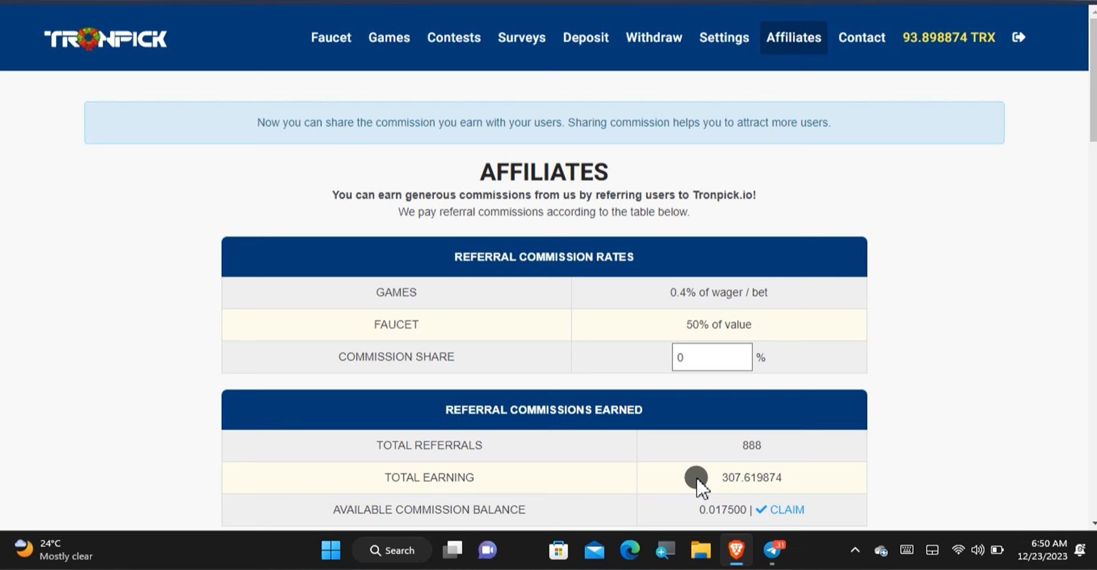
mouse_move(798, 486)
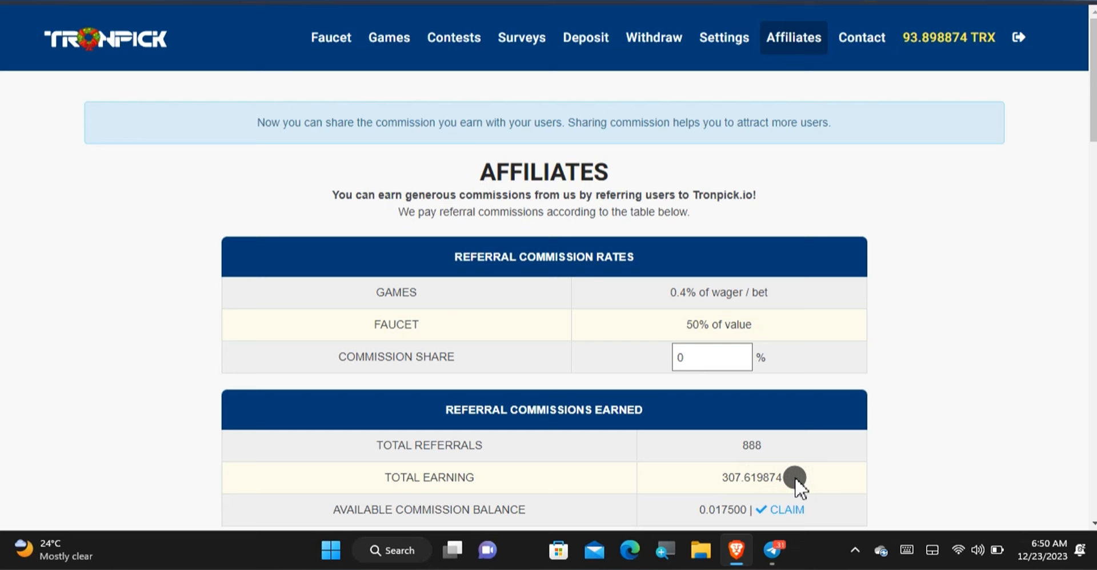
left_click(786, 509)
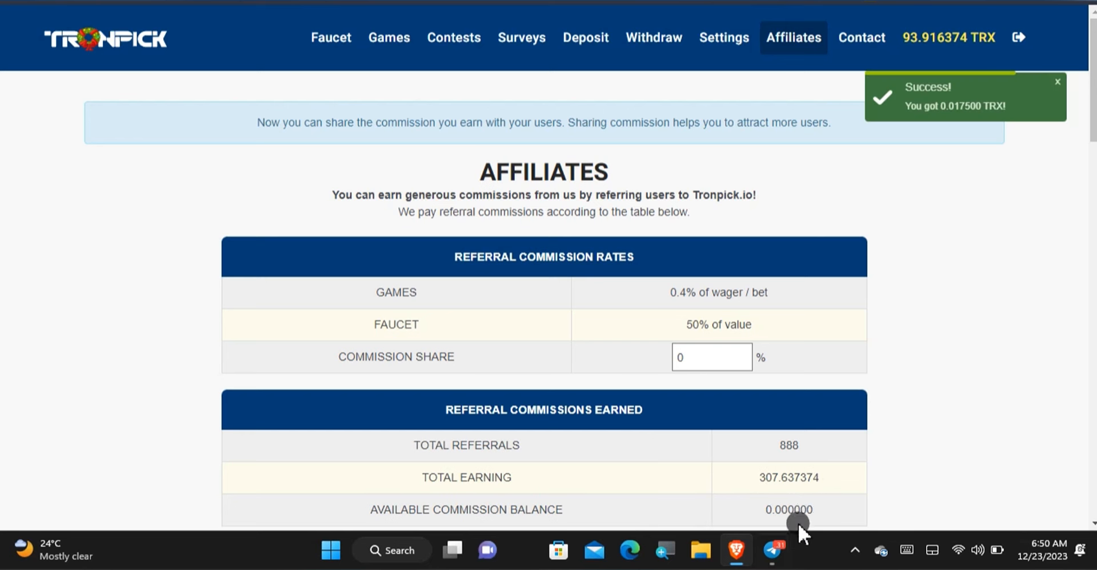
mouse_move(835, 329)
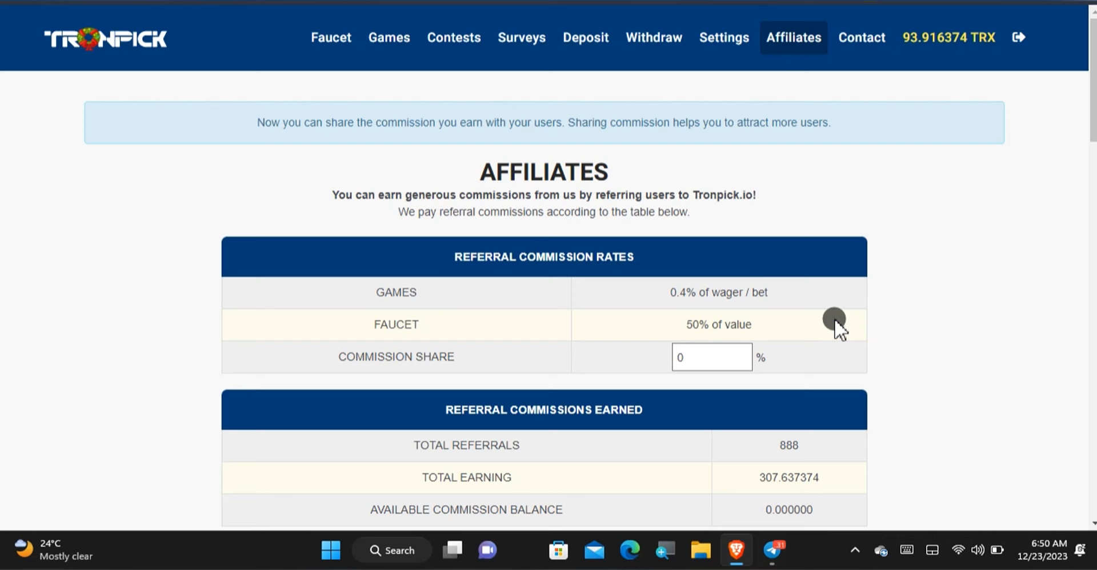
mouse_move(811, 242)
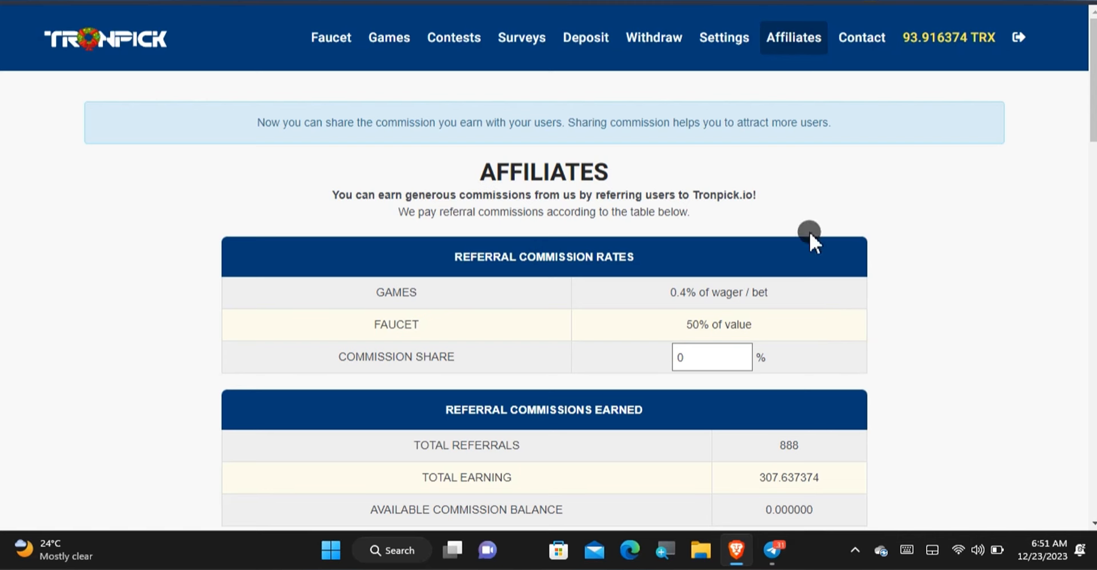
mouse_move(878, 193)
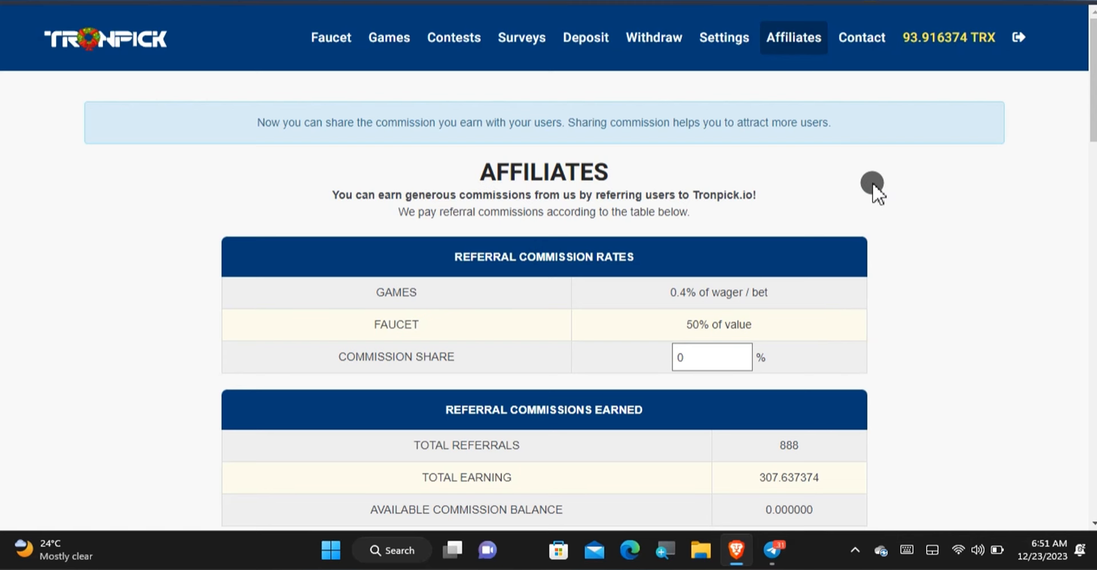
scroll("down", 3)
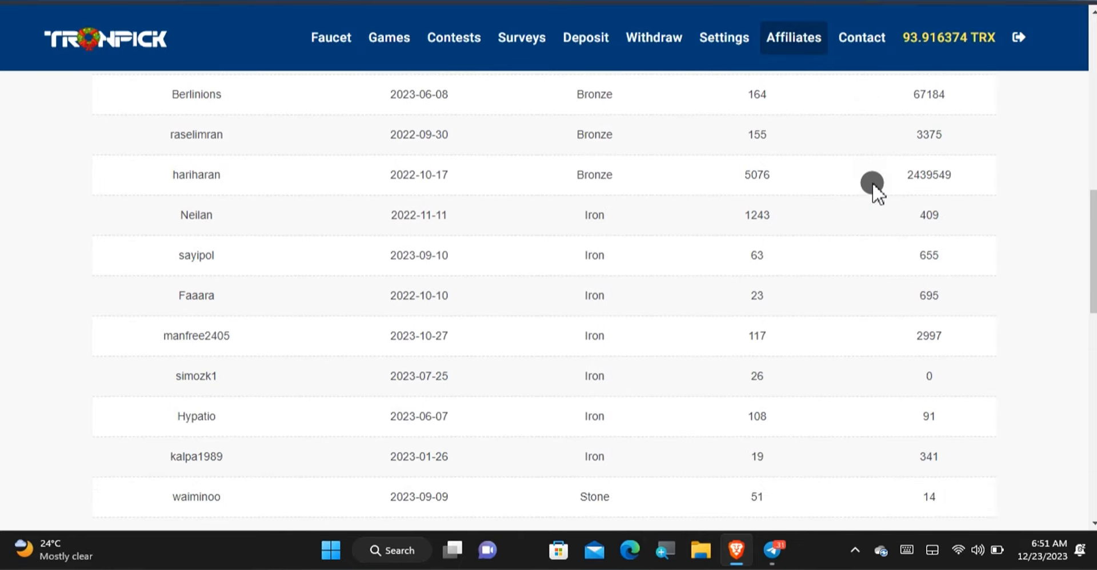
scroll("up", 3)
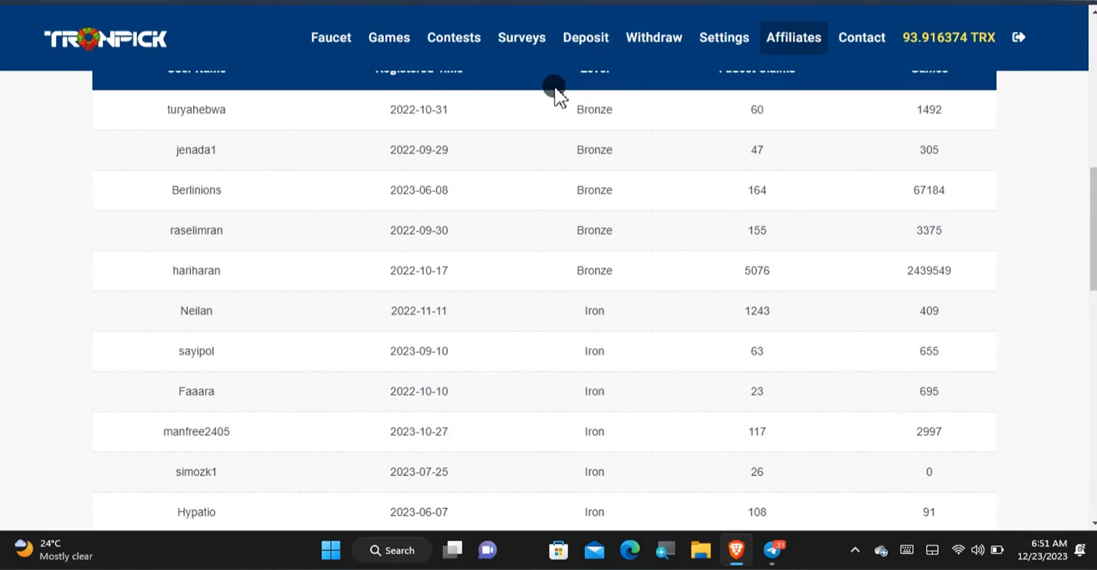
mouse_move(626, 115)
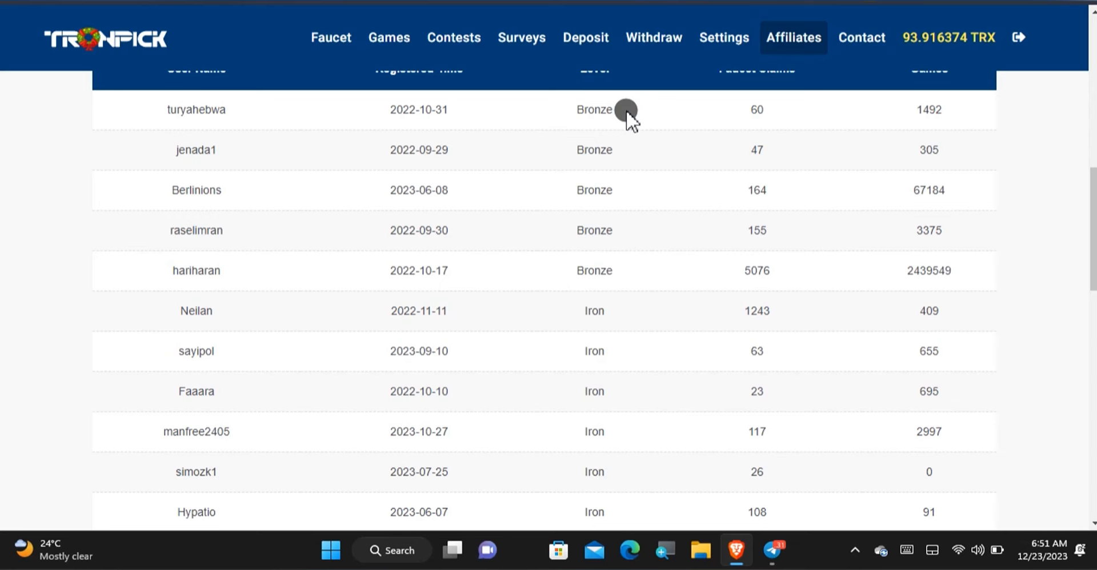
scroll("down", 3)
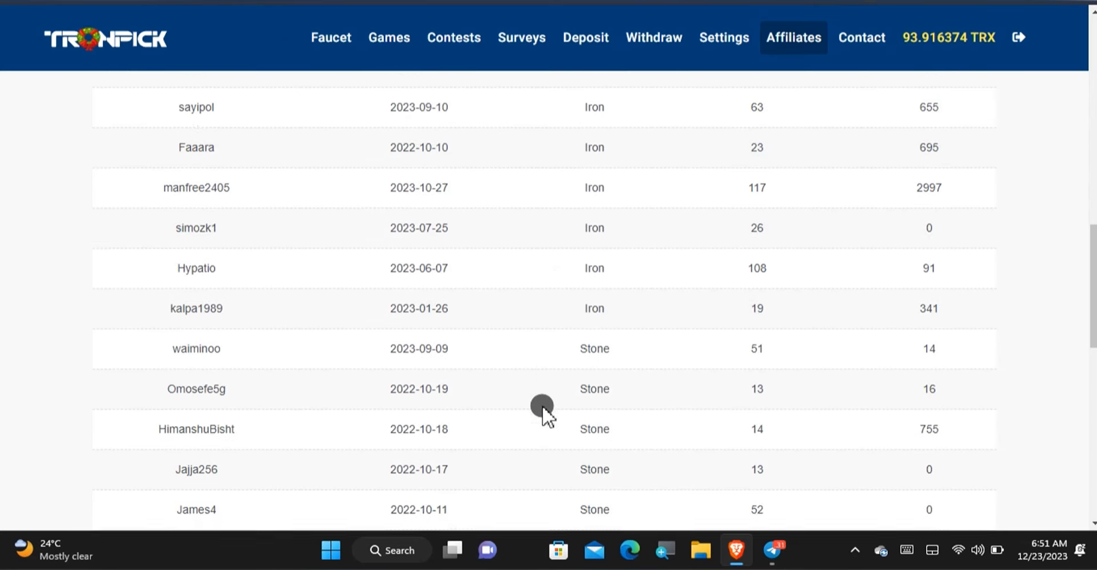
scroll("down", 3)
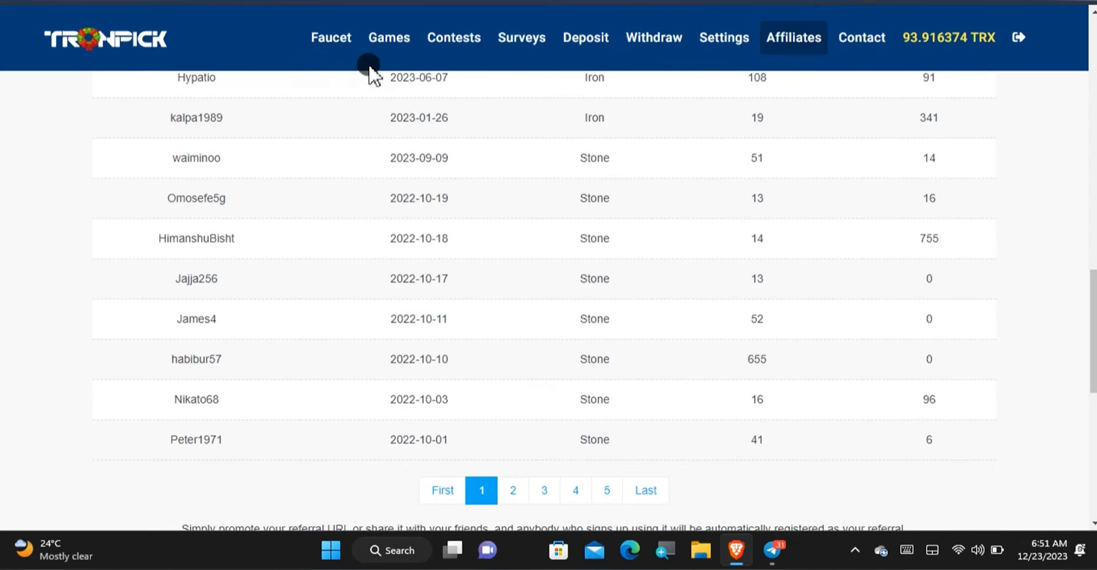
Return to the Faucet page and view the level table and ~58-minute countdown.
left_click(330, 37)
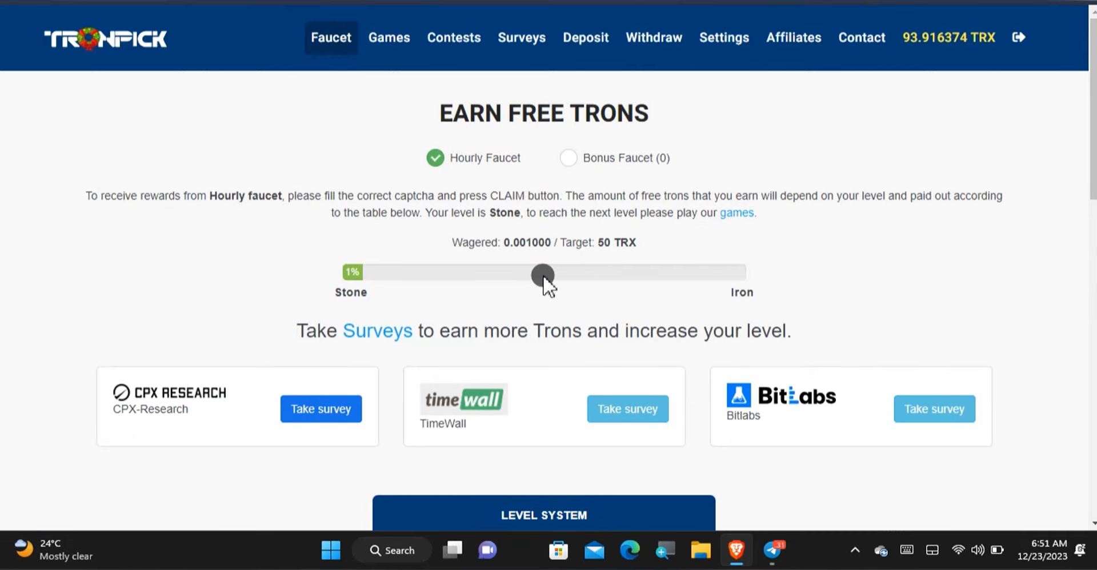
scroll("down", 3)
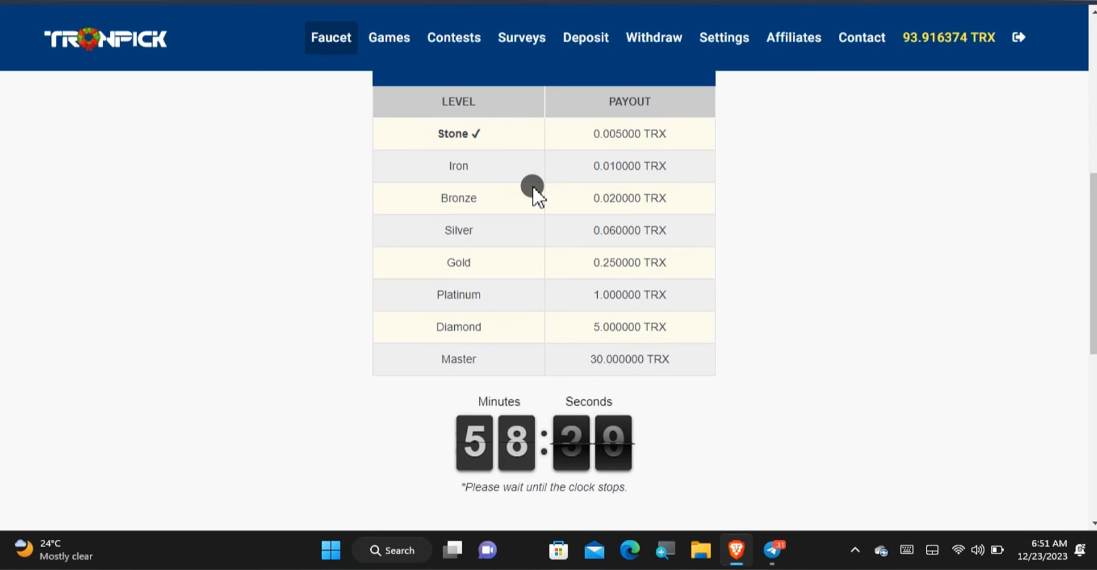
mouse_move(603, 196)
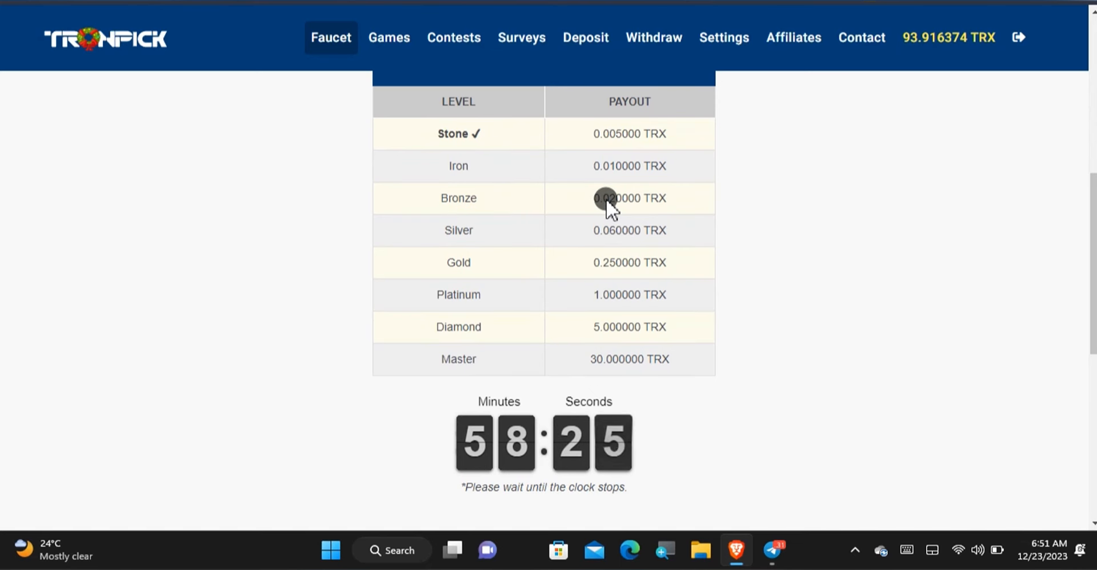
scroll("up", 3)
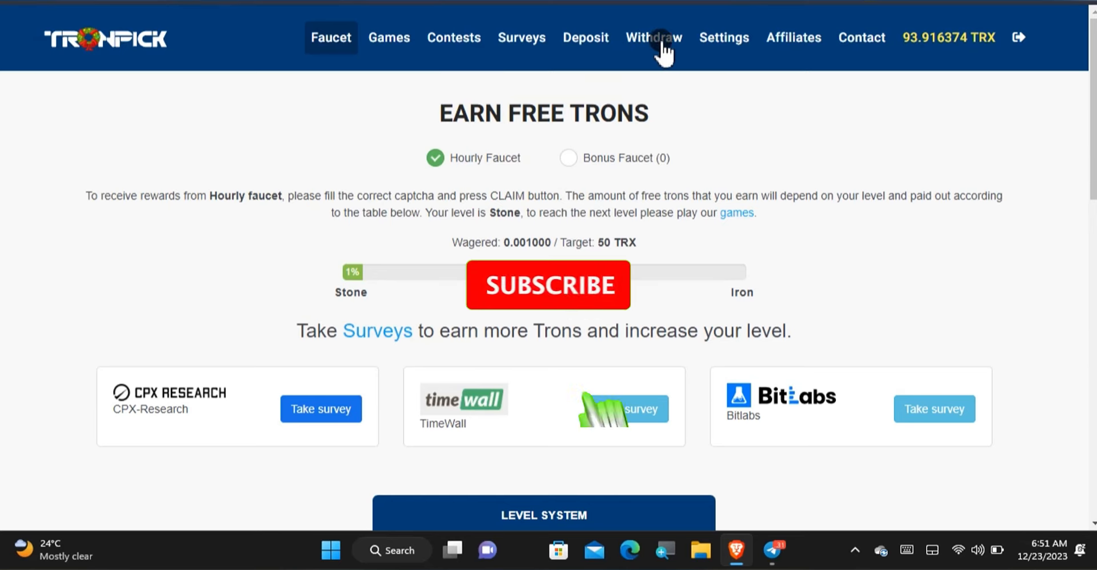
Open the Withdraw Trons form showing the 15 TRX minimum and 0.2 TRX fee.
left_click(651, 37)
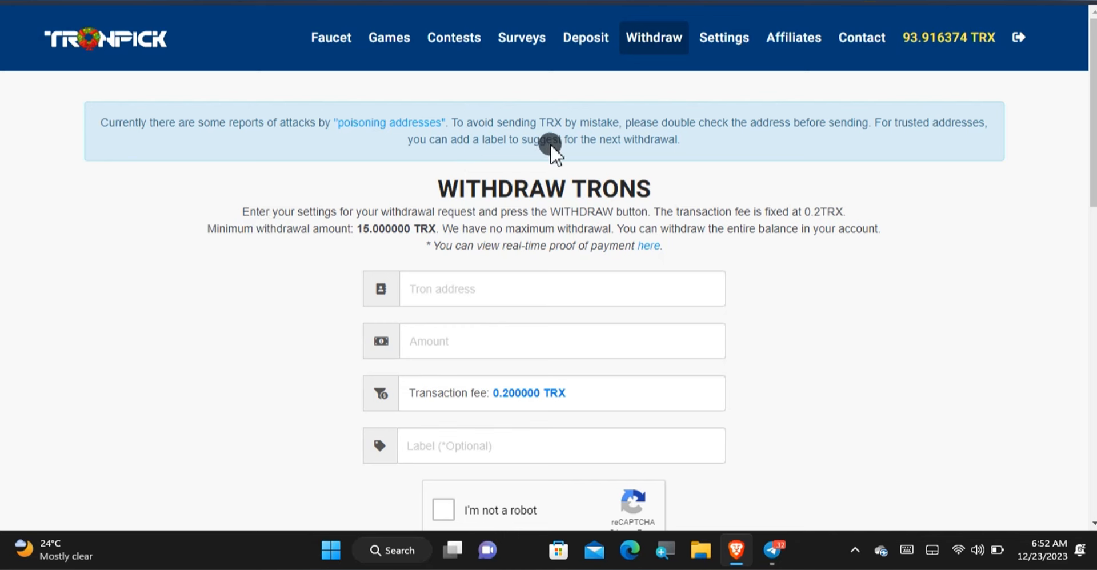
mouse_move(689, 139)
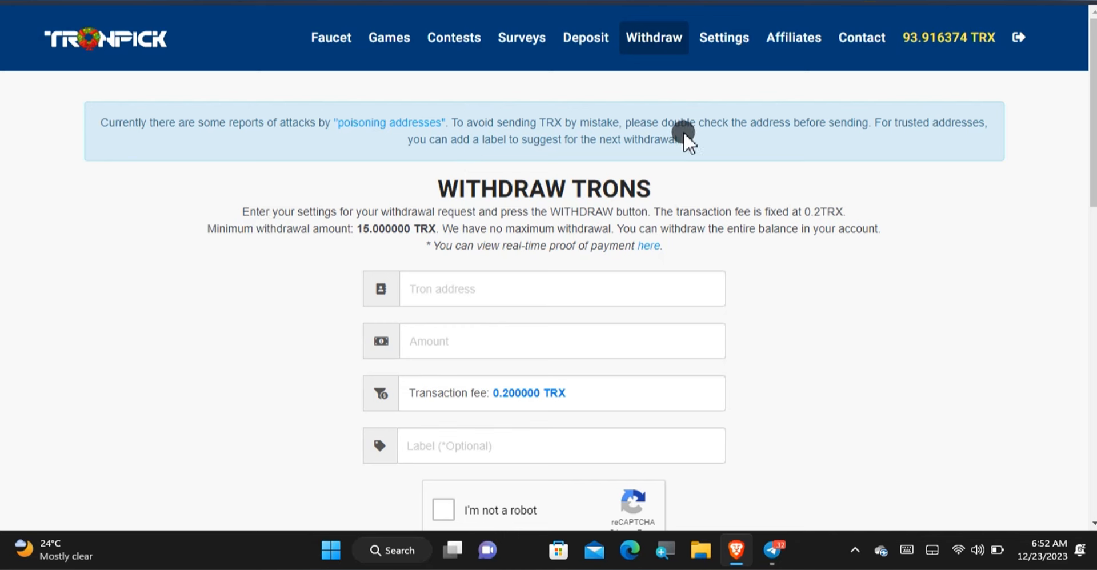
mouse_move(780, 172)
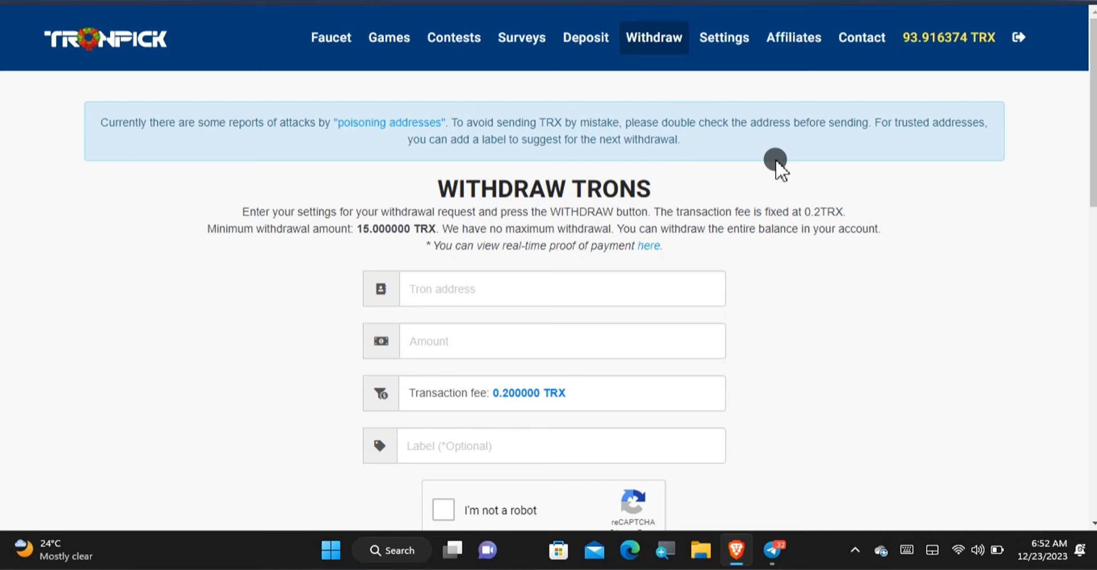
left_click_drag(242, 211, 788, 211)
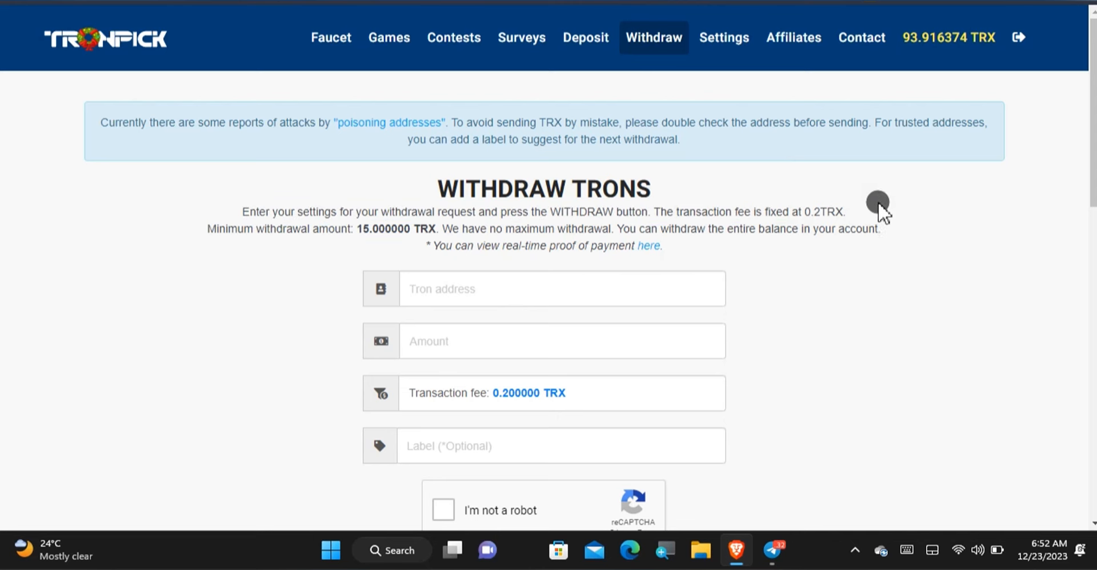
mouse_move(545, 289)
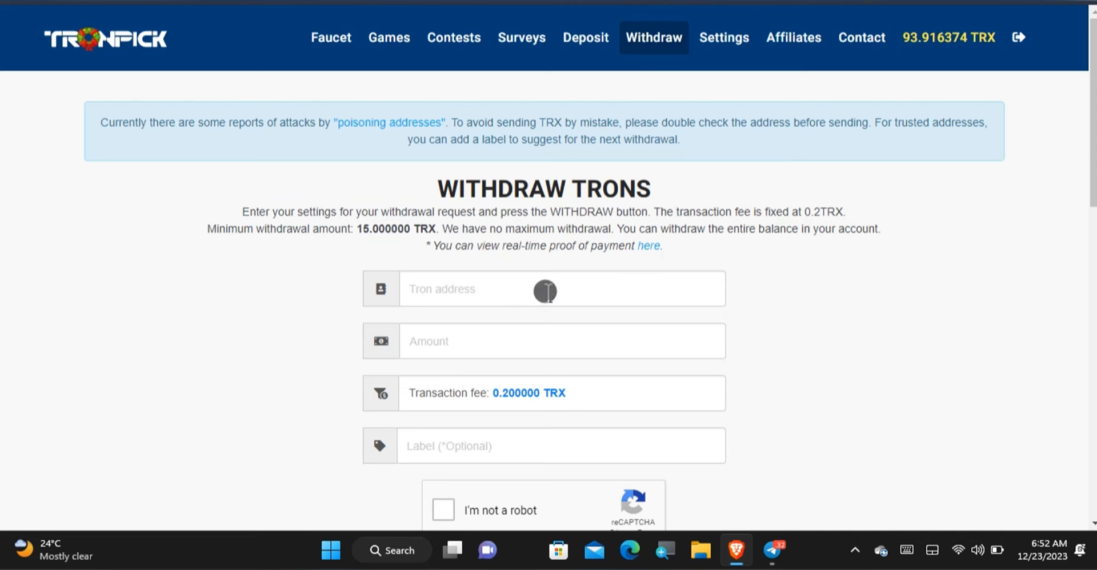
mouse_move(432, 283)
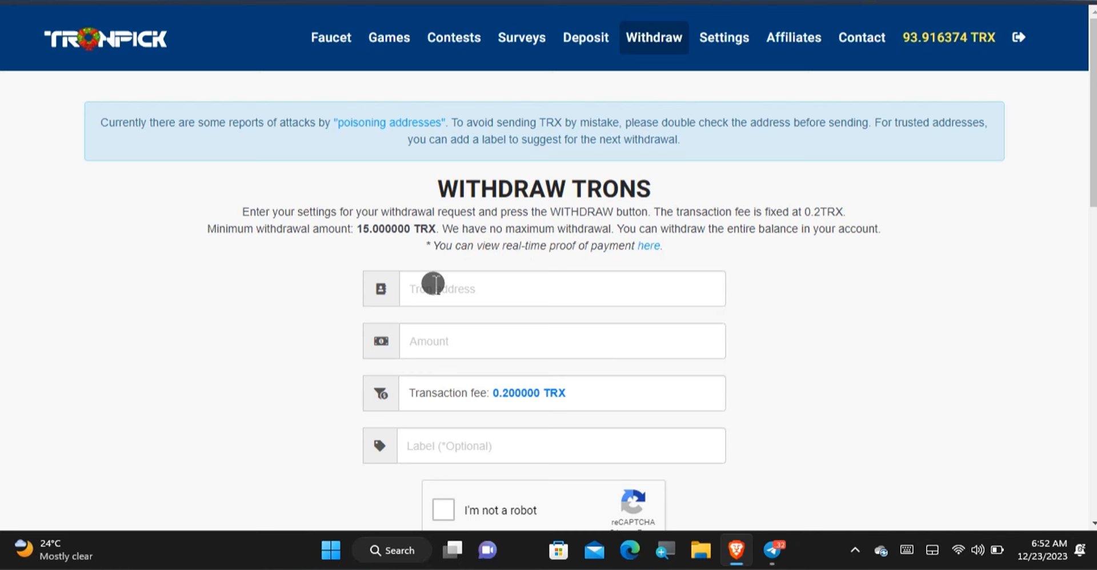
mouse_move(432, 283)
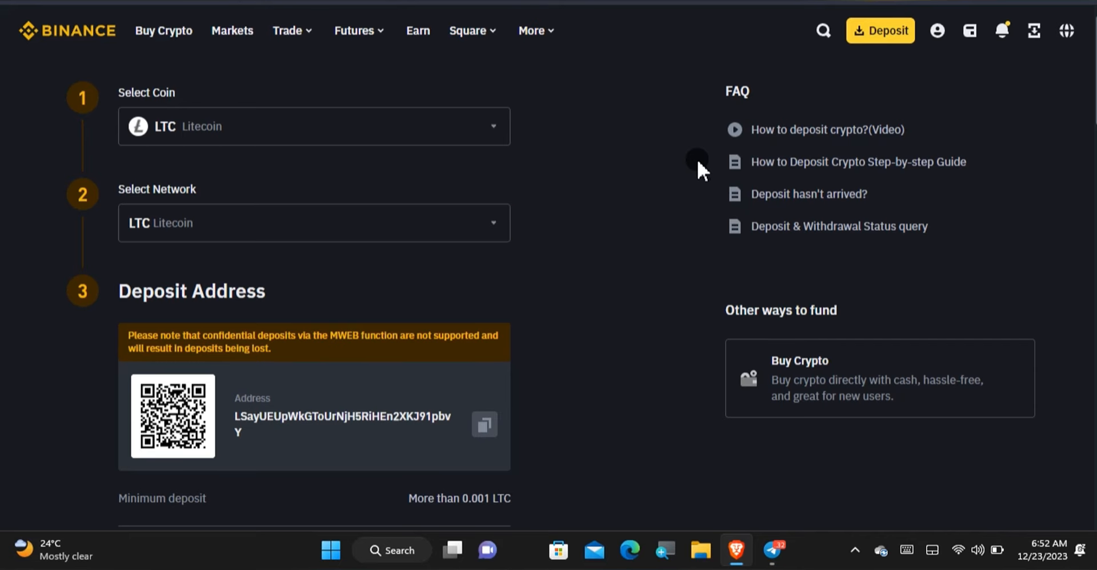
mouse_move(605, 112)
type("LTC")
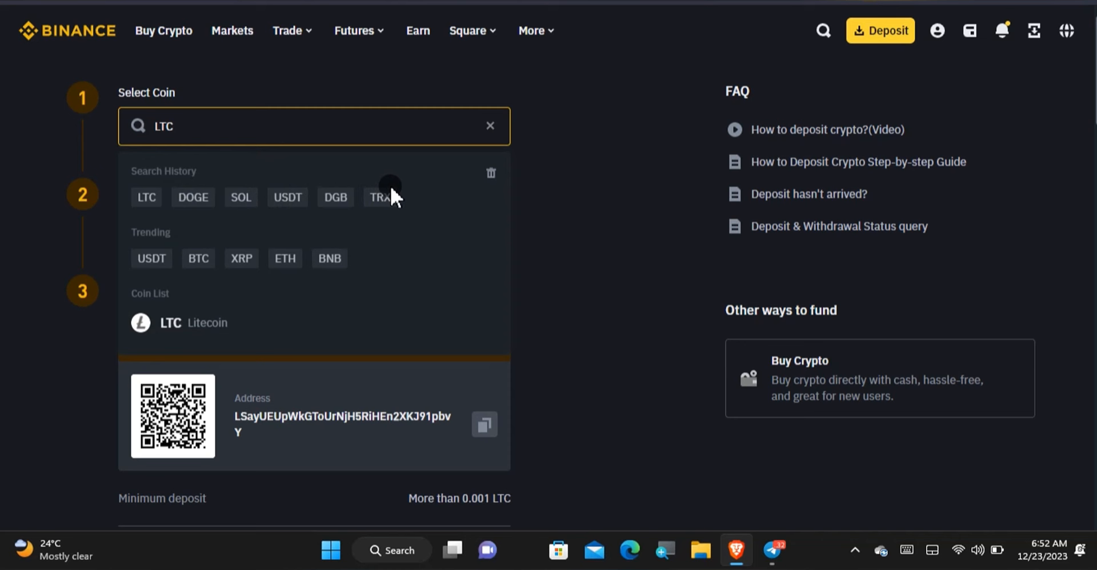
Select TRX on the Tron (TRC20) network and copy the Binance deposit address.
left_click(170, 322)
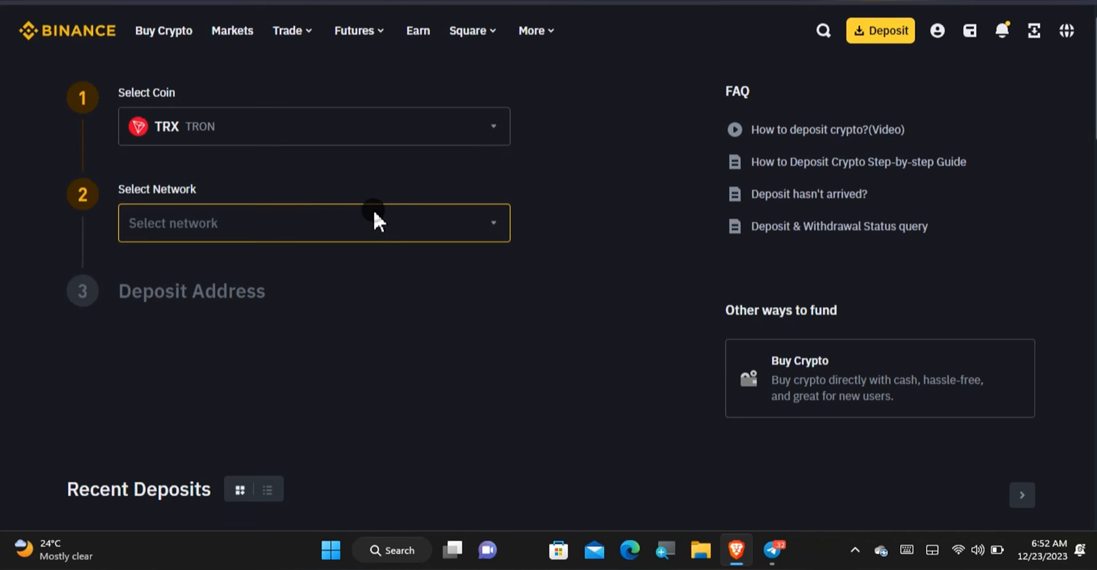
left_click(313, 222)
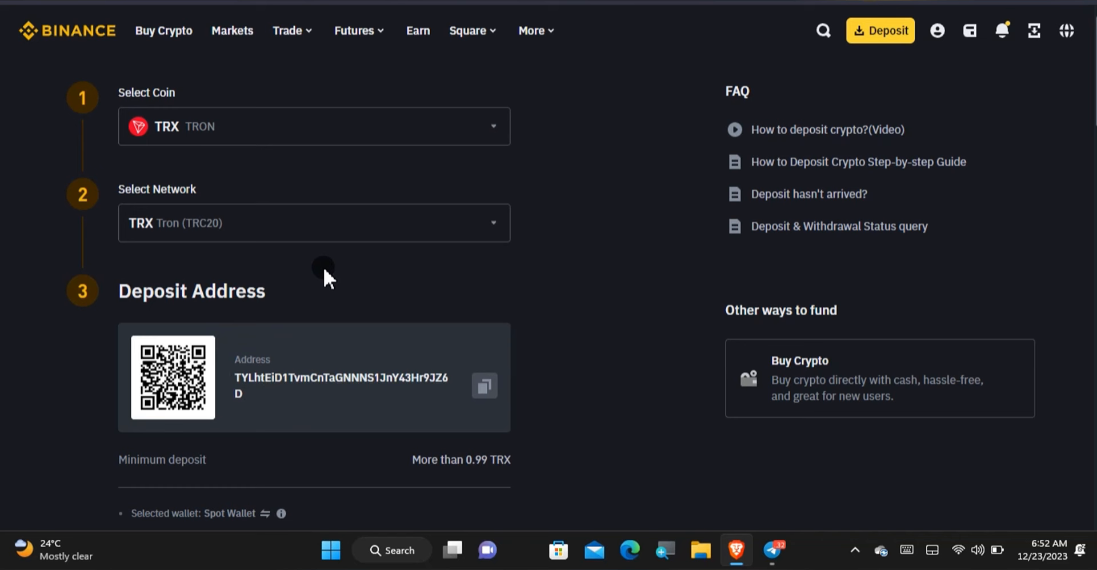
left_click(483, 386)
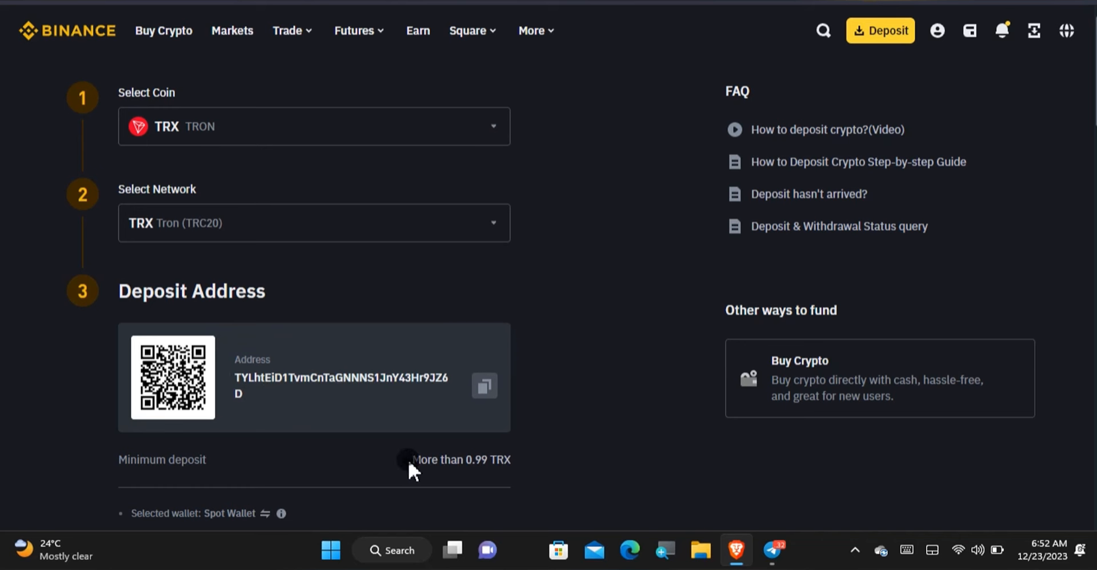
mouse_move(524, 458)
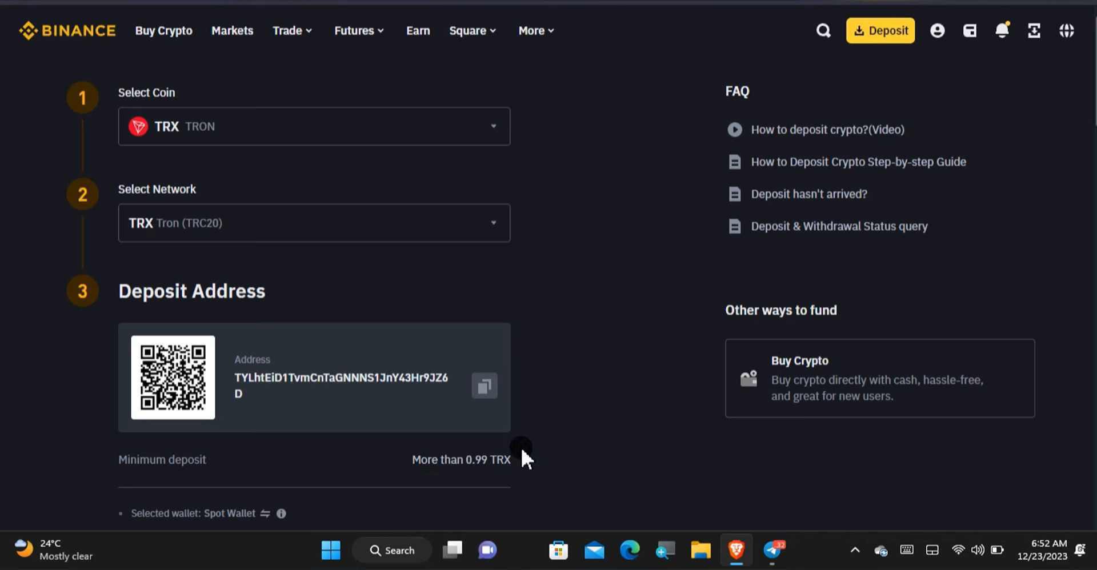
mouse_move(164, 30)
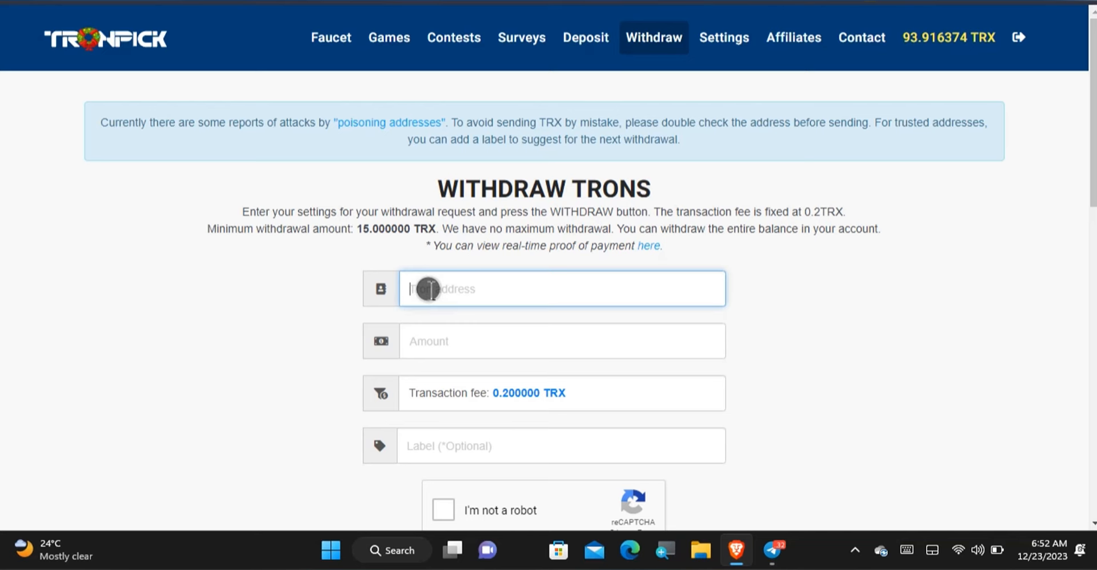
type("TYLhtEiD1TvmCnTaGNNNS1jnY43Hr9JZ6D")
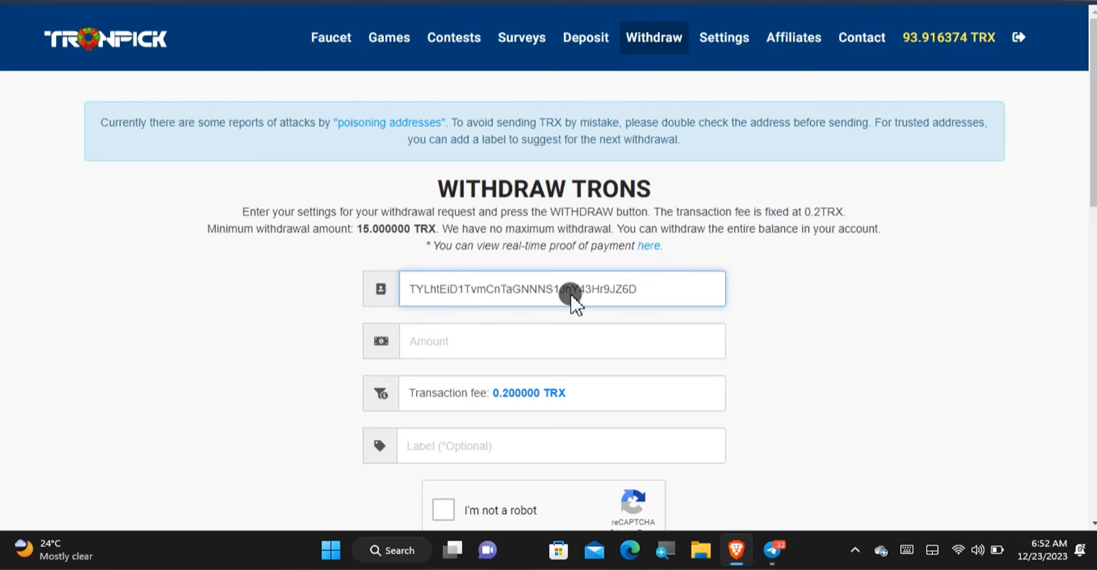
mouse_move(908, 37)
type("93.916374")
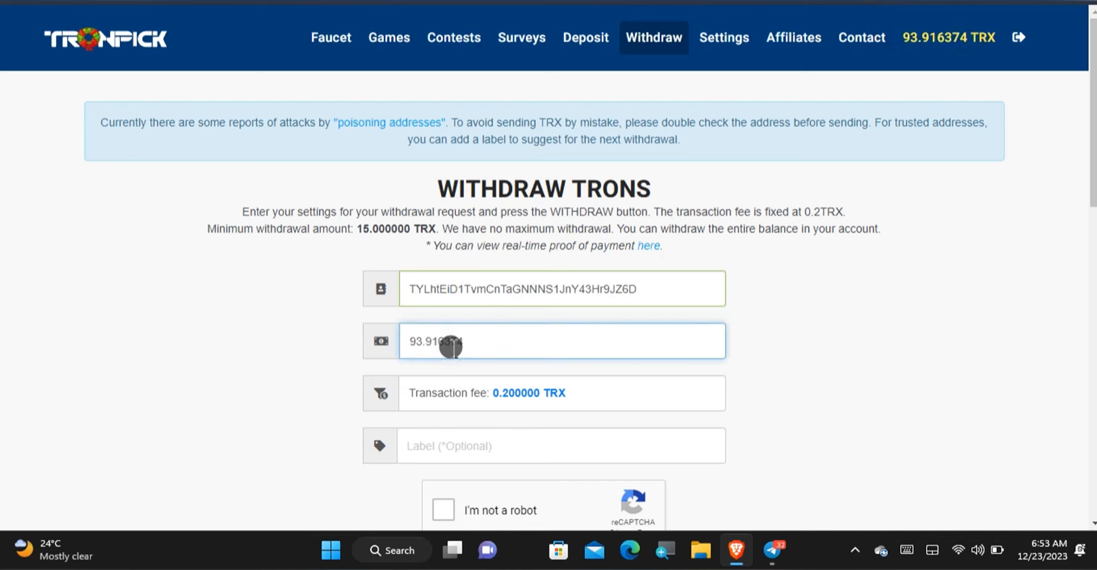
mouse_move(805, 213)
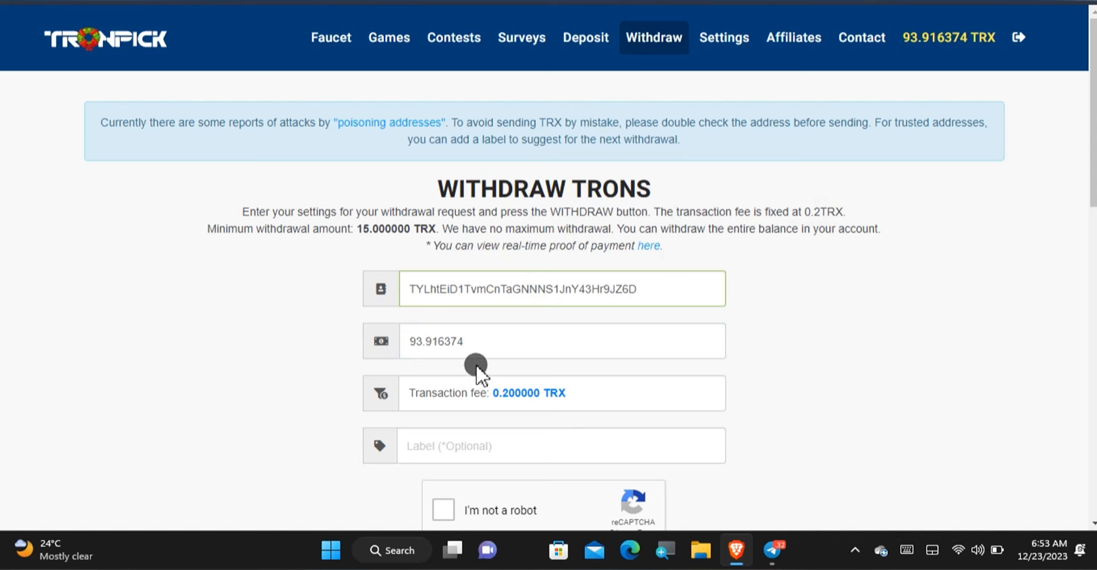
mouse_move(514, 409)
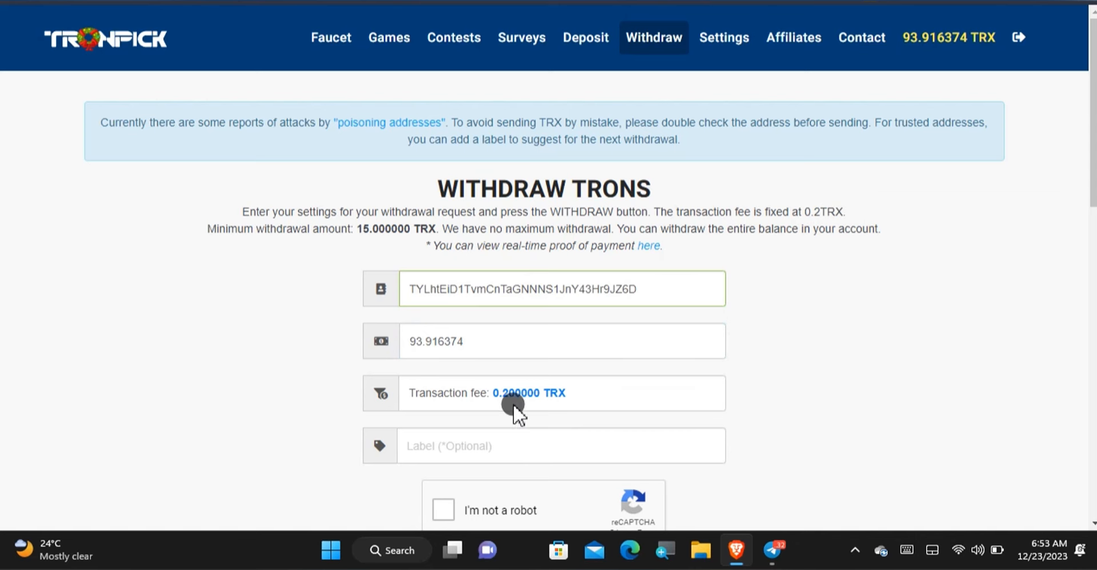
scroll("down", 3)
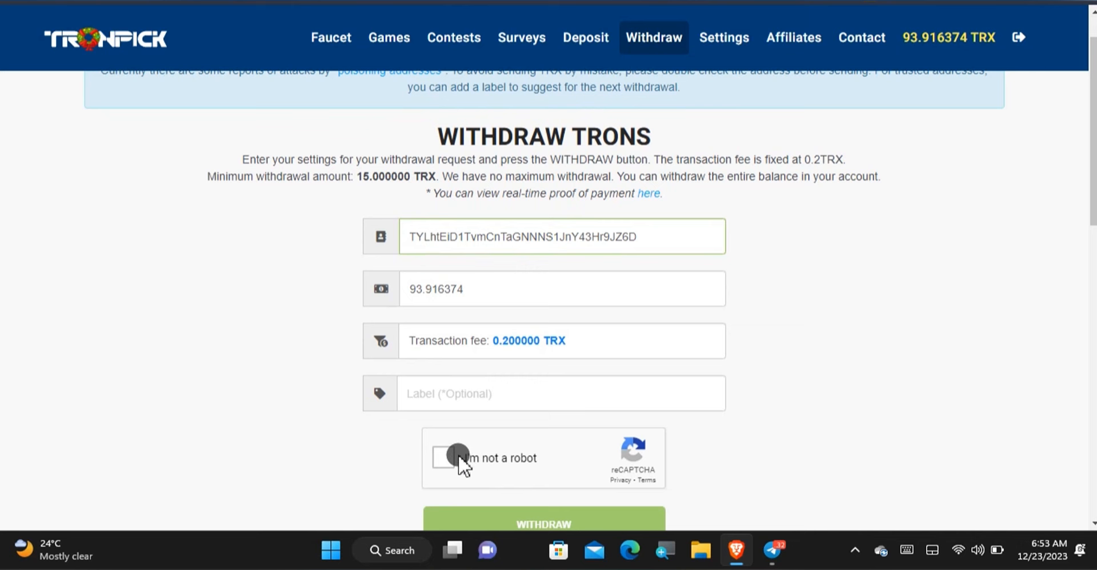
left_click(448, 458)
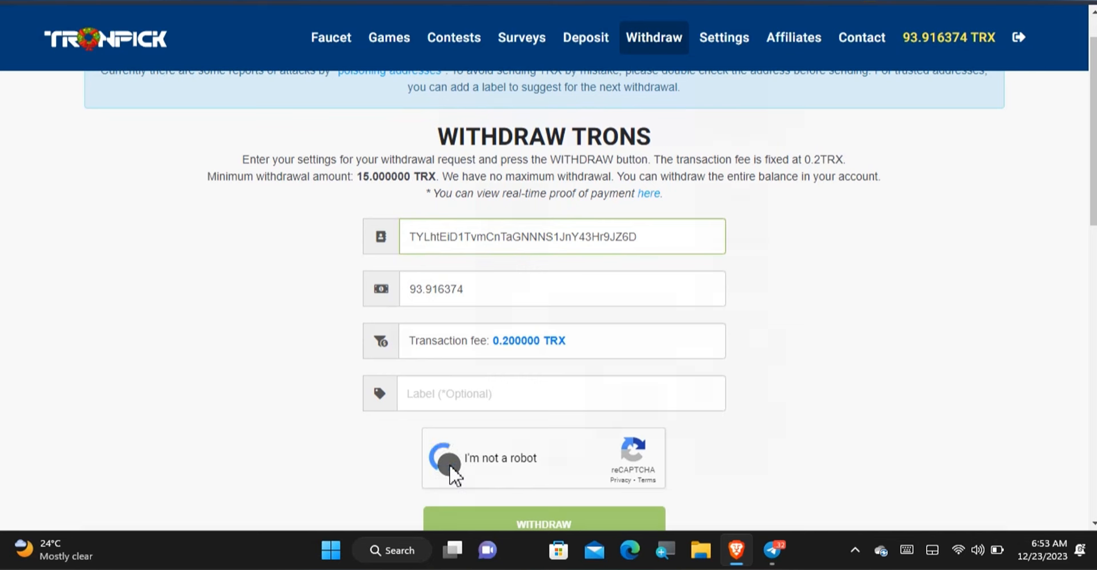
left_click(448, 458)
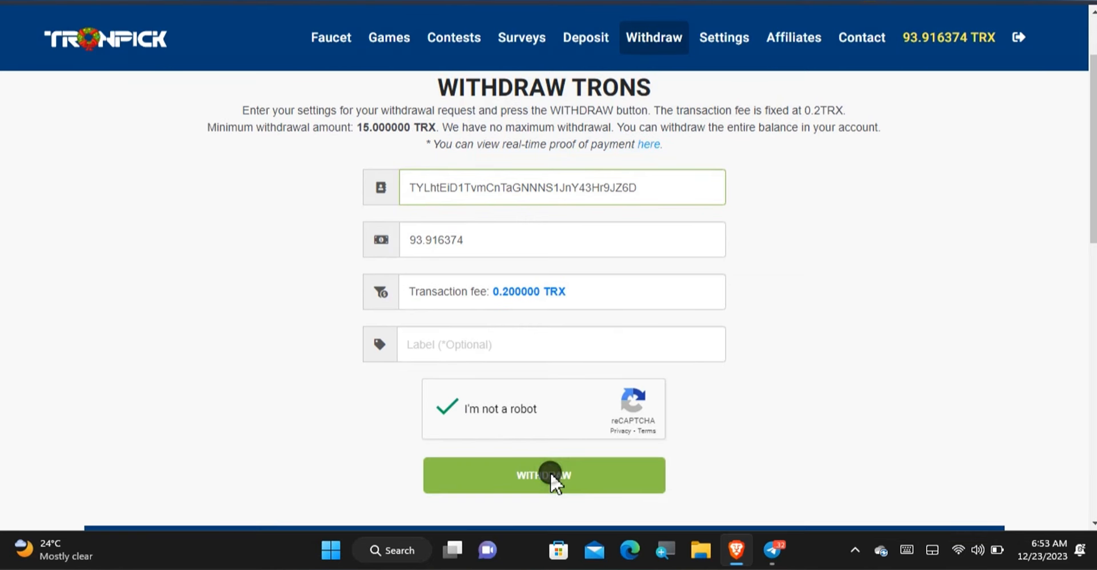
left_click(544, 475)
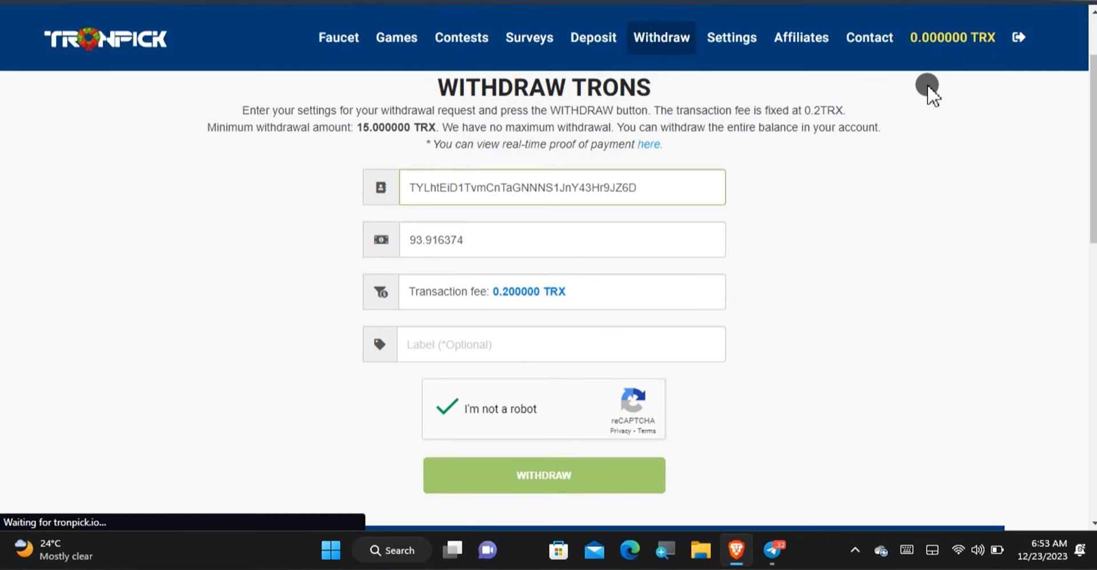
Check that the 93.916374 TRX request shows Pending in the withdrawal history.
left_click(543, 474)
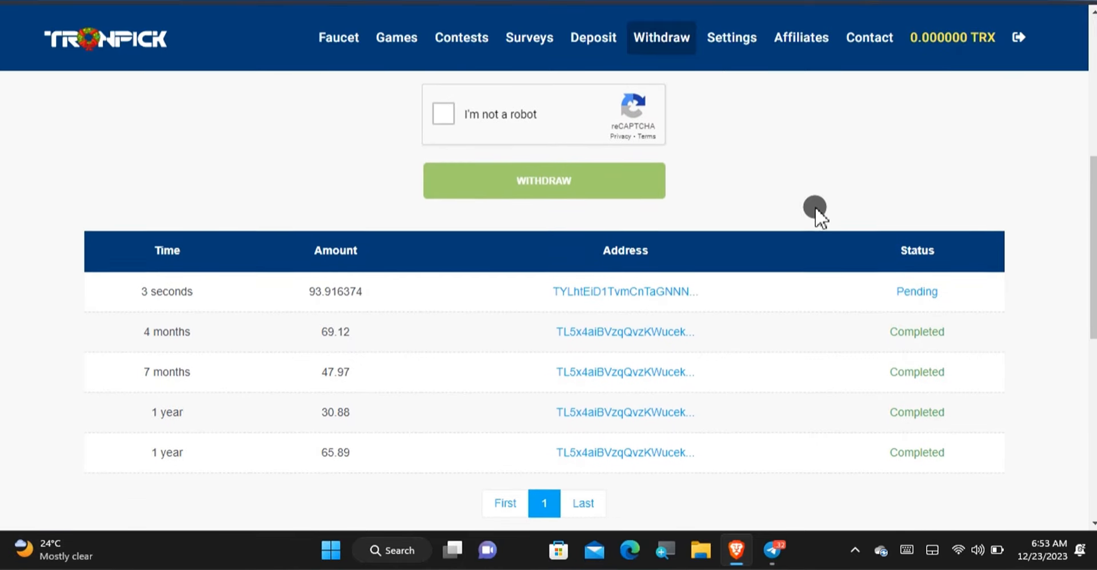
scroll("down", 3)
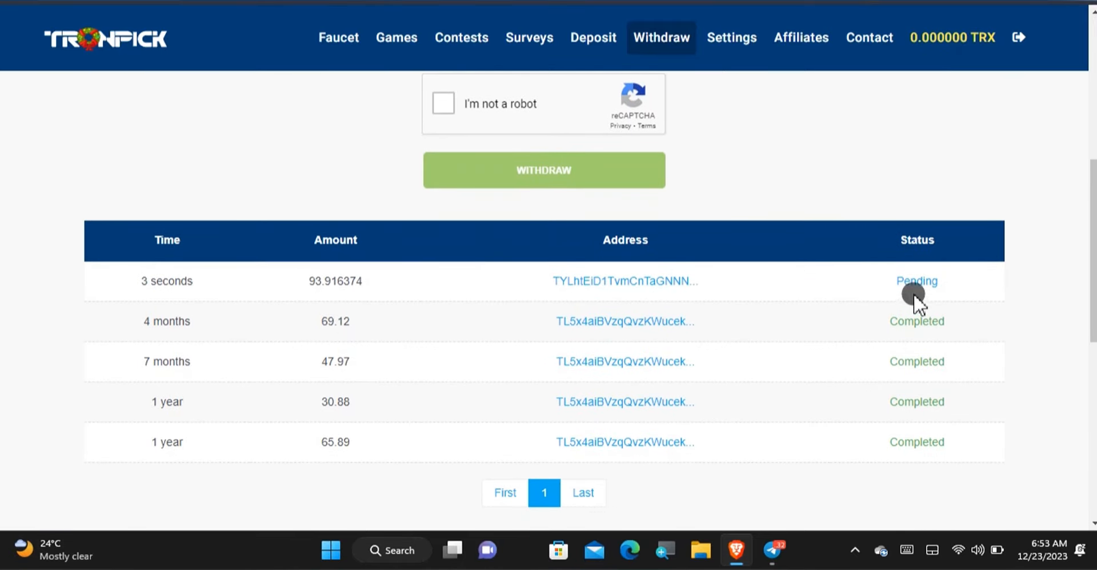
mouse_move(82, 312)
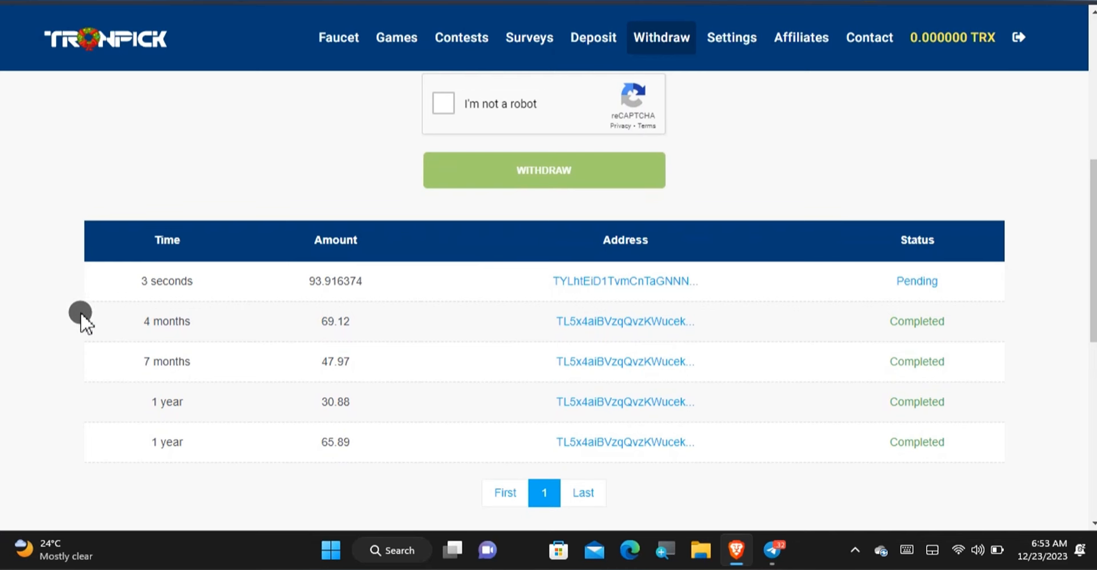
mouse_move(995, 407)
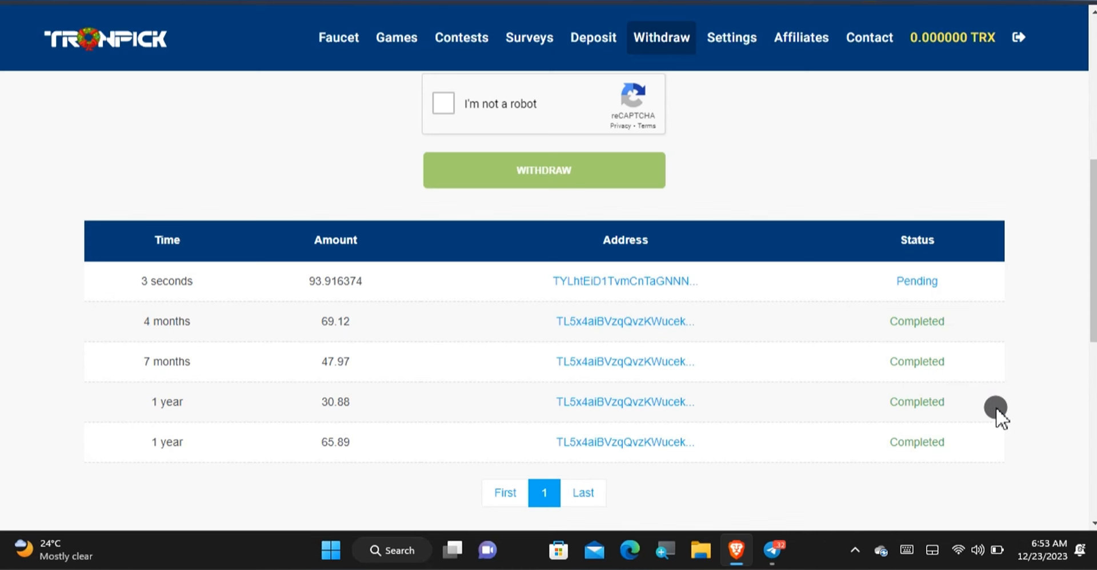
mouse_move(1058, 533)
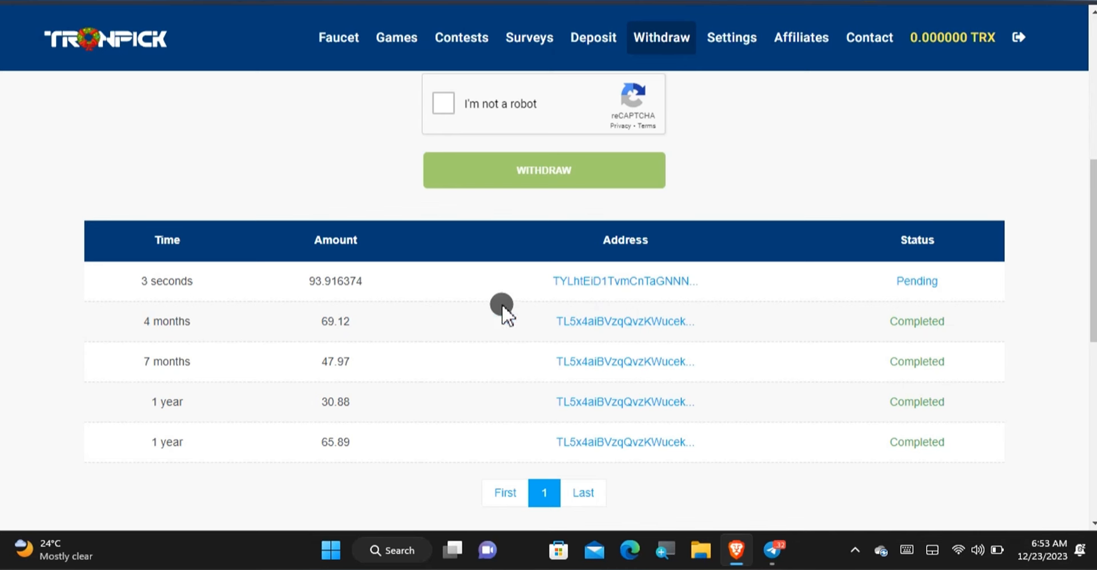
mouse_move(867, 318)
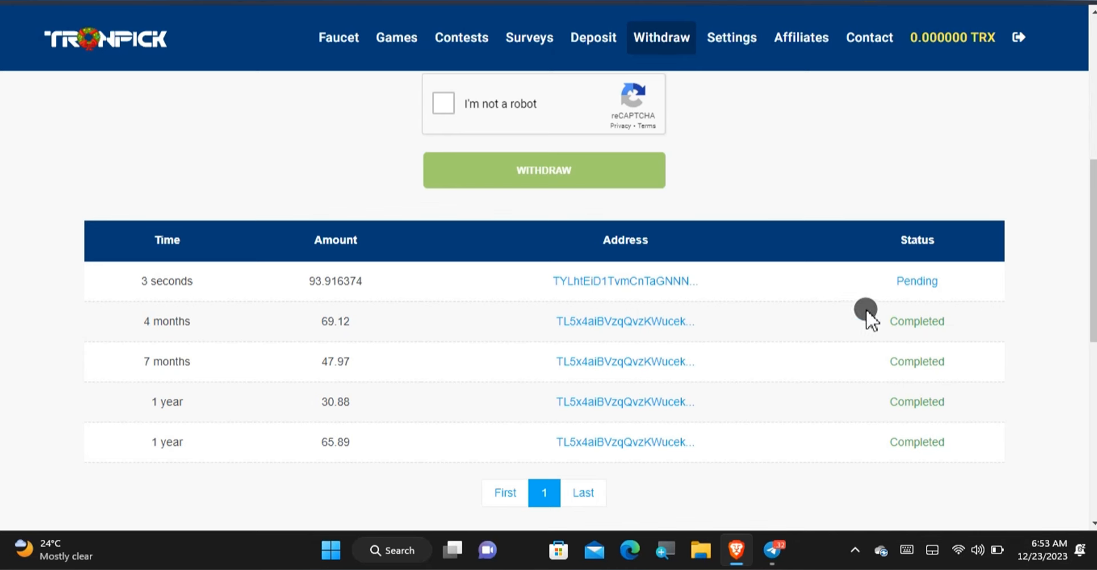
mouse_move(257, 294)
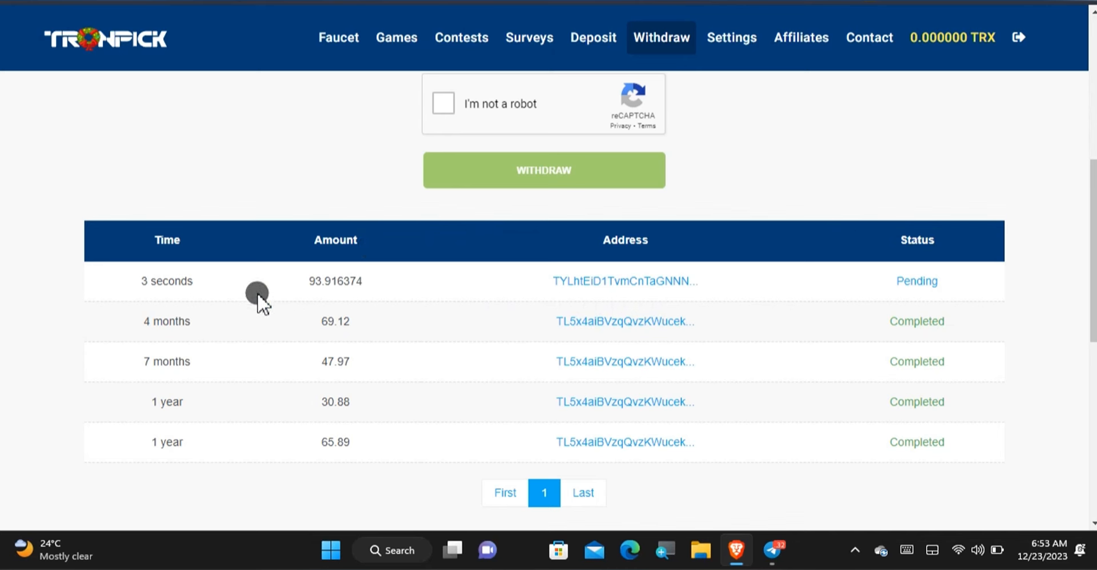
mouse_move(378, 325)
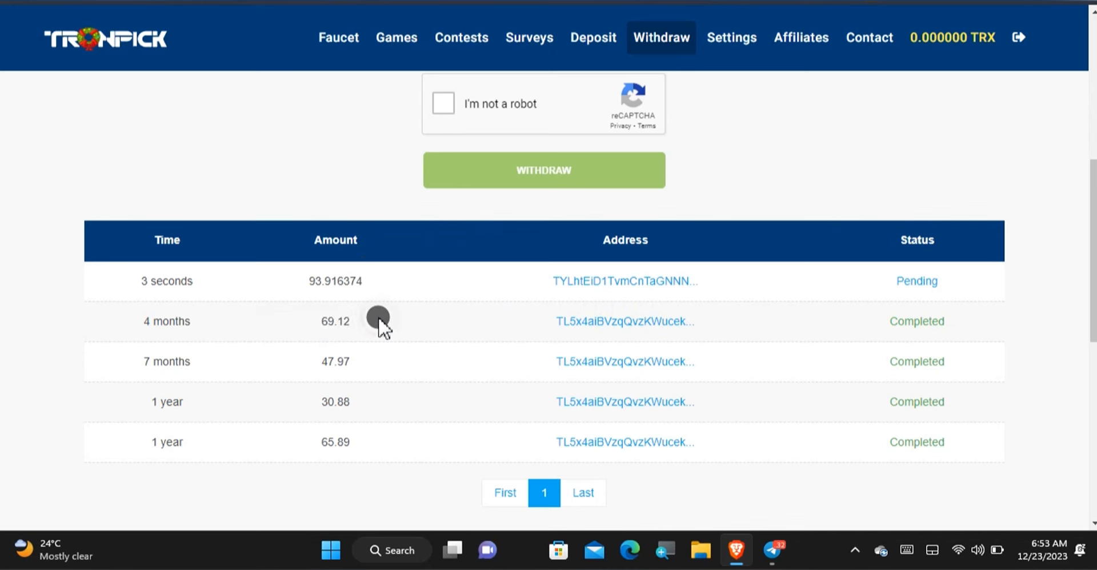
double_click(334, 361)
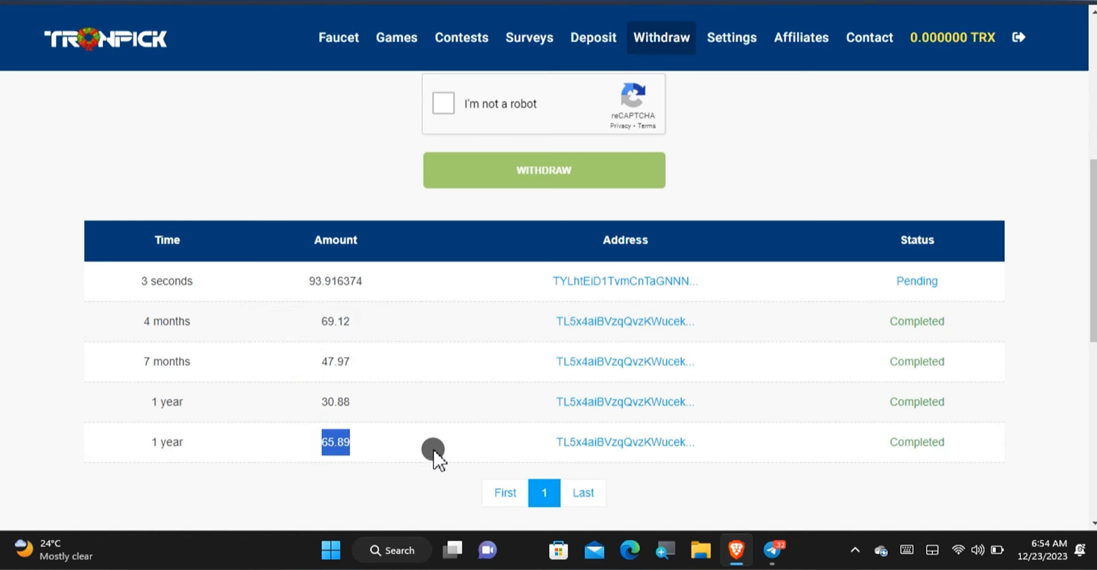
left_click(434, 450)
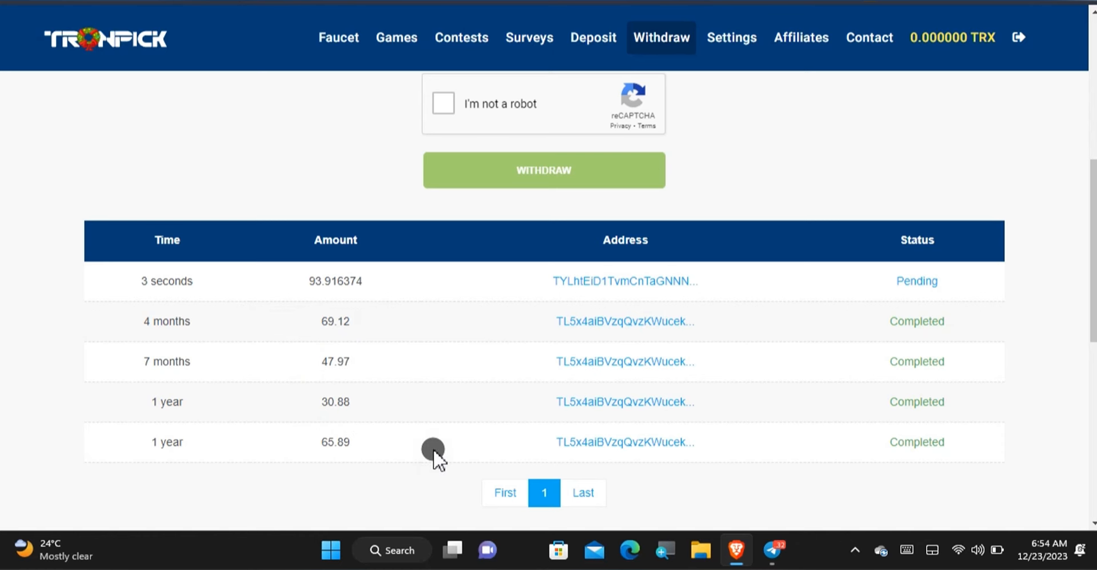
scroll("up", 3)
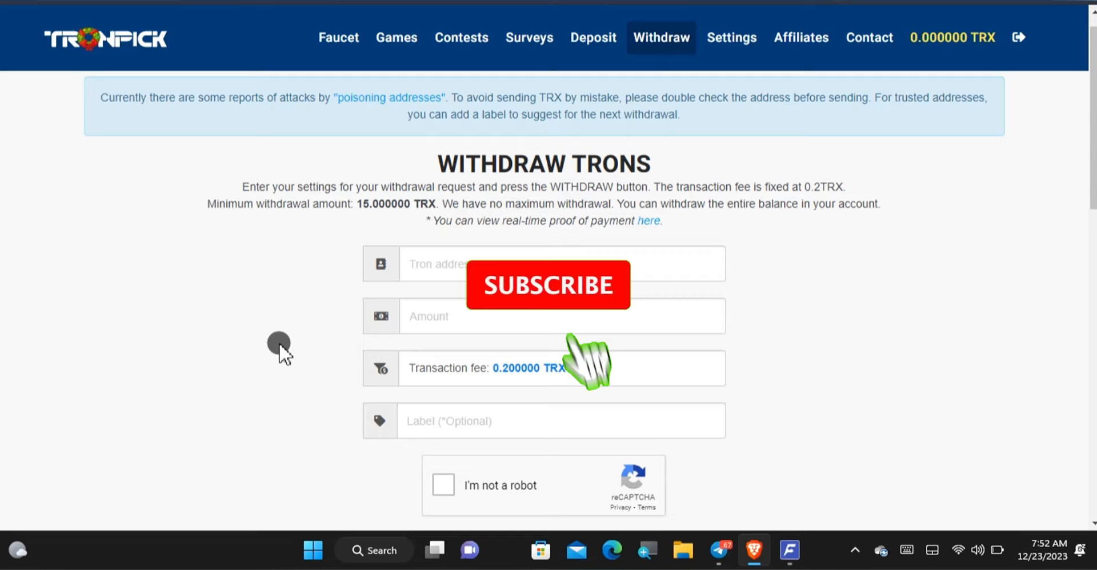
Scroll to the withdrawal history showing the 93.916374 TRX payout as Completed.
scroll("down", 3)
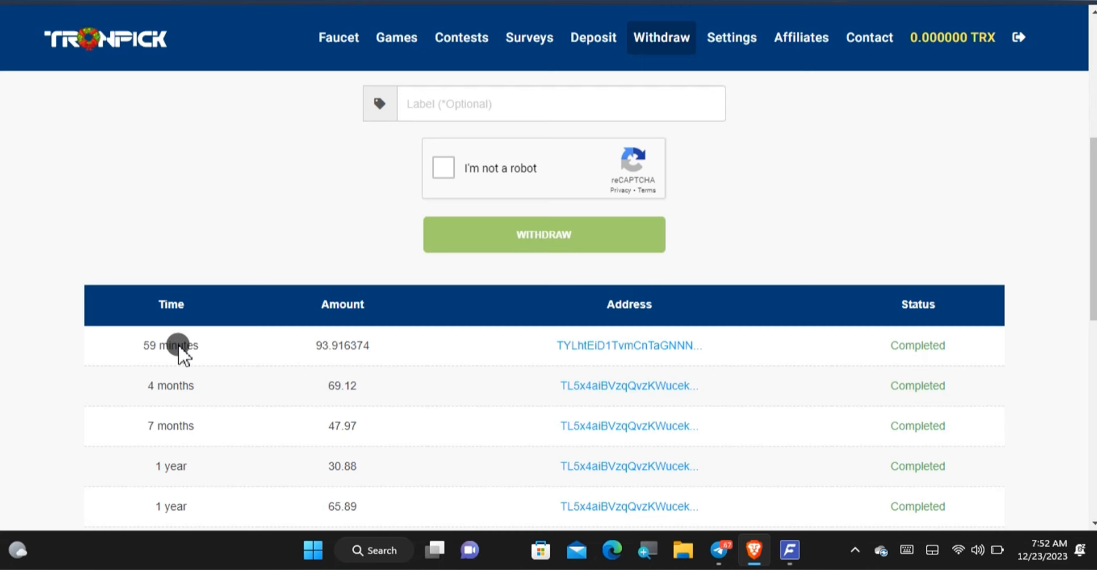
mouse_move(779, 189)
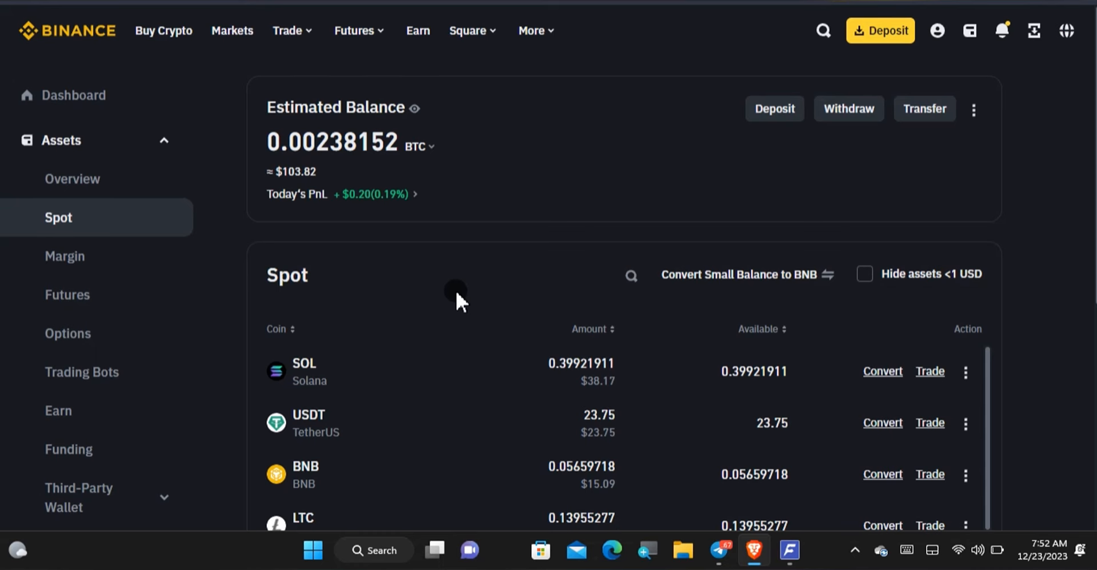
Scroll the Binance spot wallet to TRX, showing the completed +93.716374 TRX deposit.
scroll("down", 3)
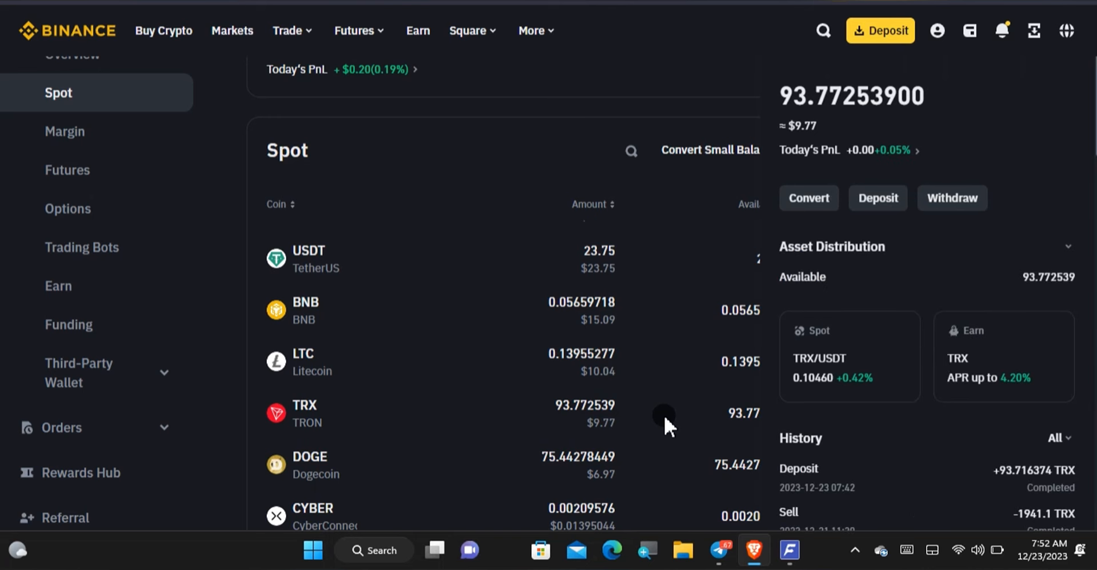
mouse_move(644, 424)
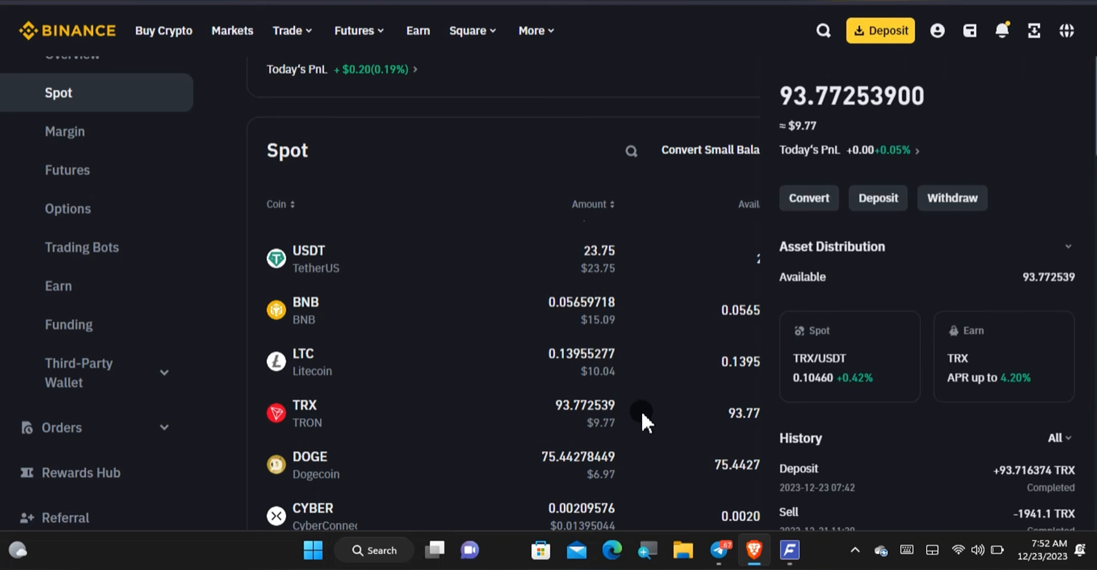
mouse_move(986, 489)
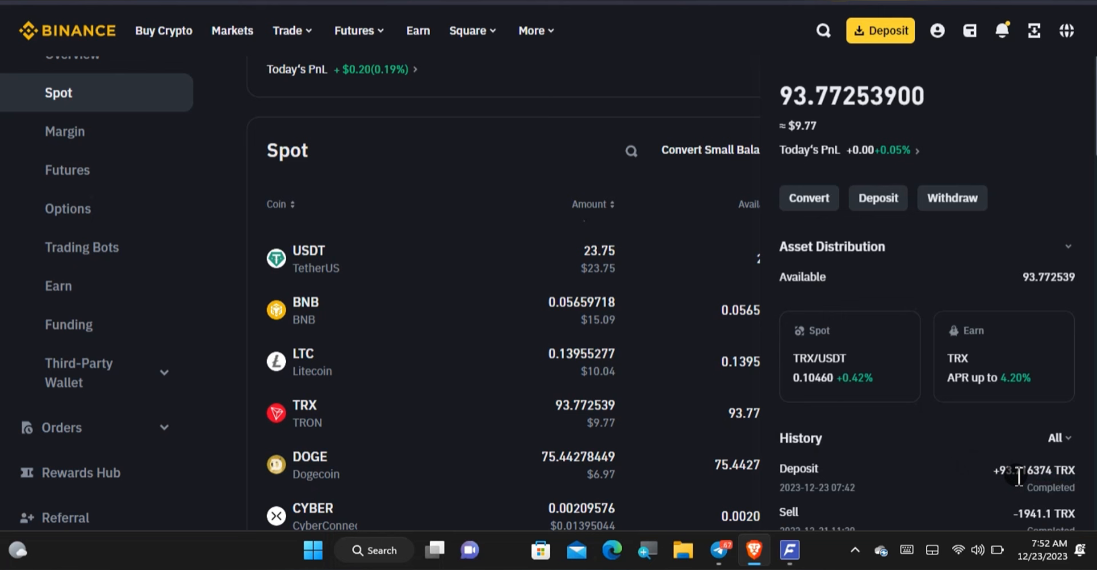
mouse_move(729, 535)
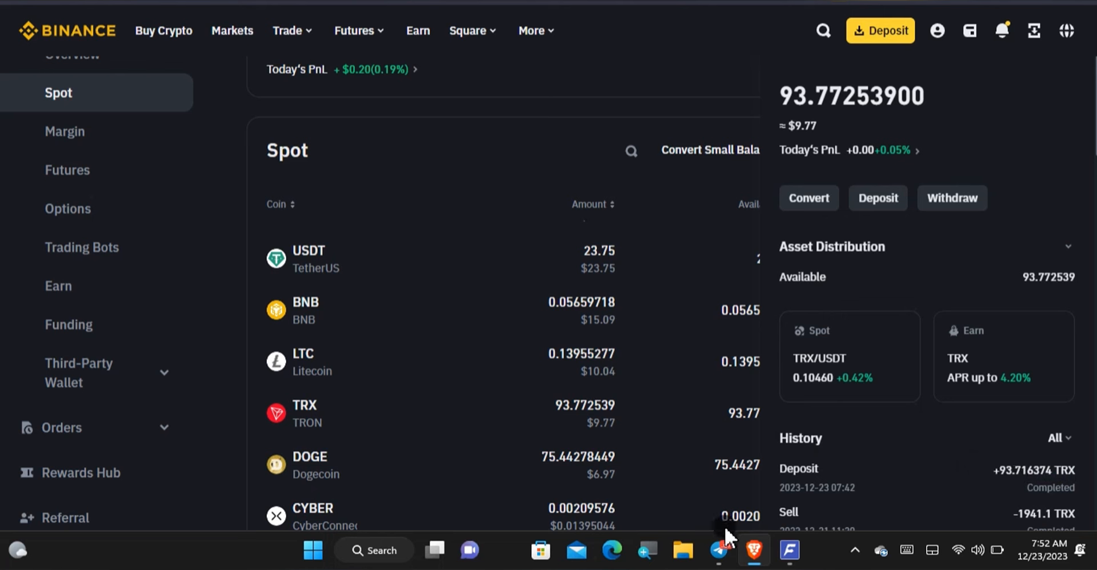
mouse_move(851, 492)
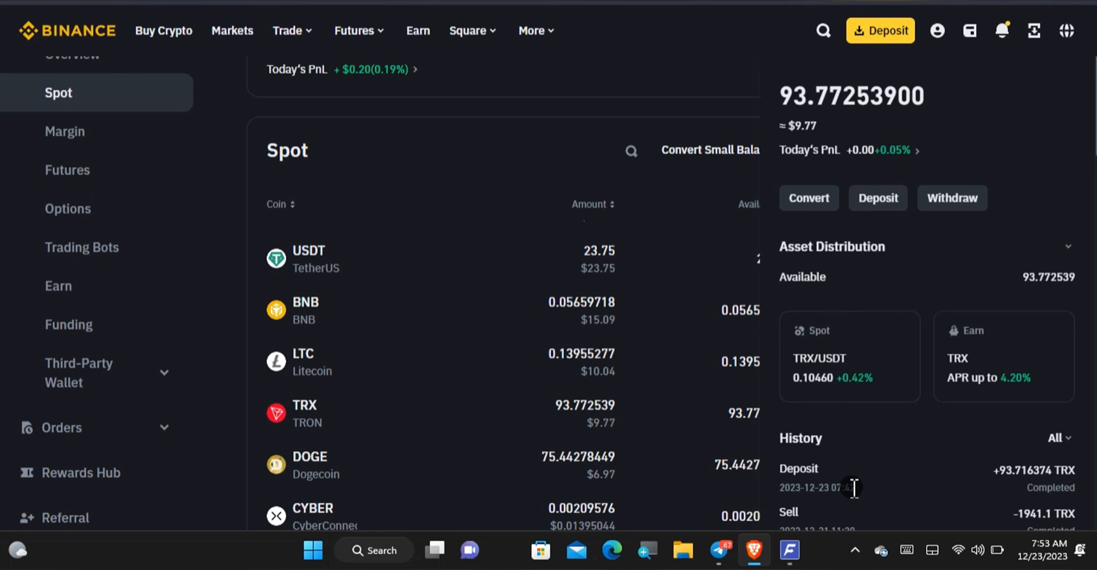
mouse_move(525, 115)
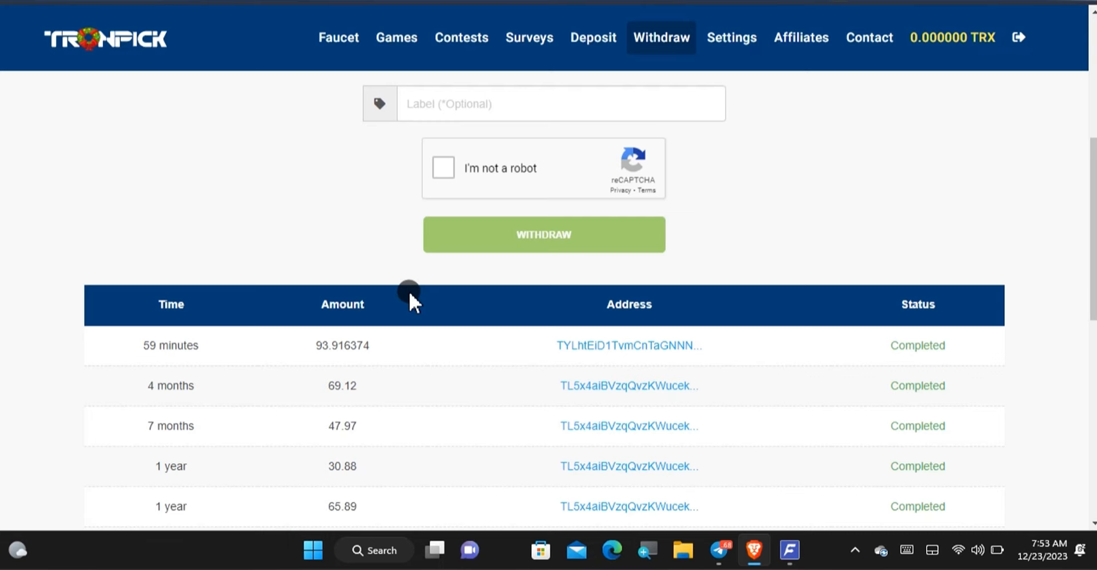
Scroll TronPick's withdrawal history to review the Completed 93.916374 TRX payout.
scroll("down", 3)
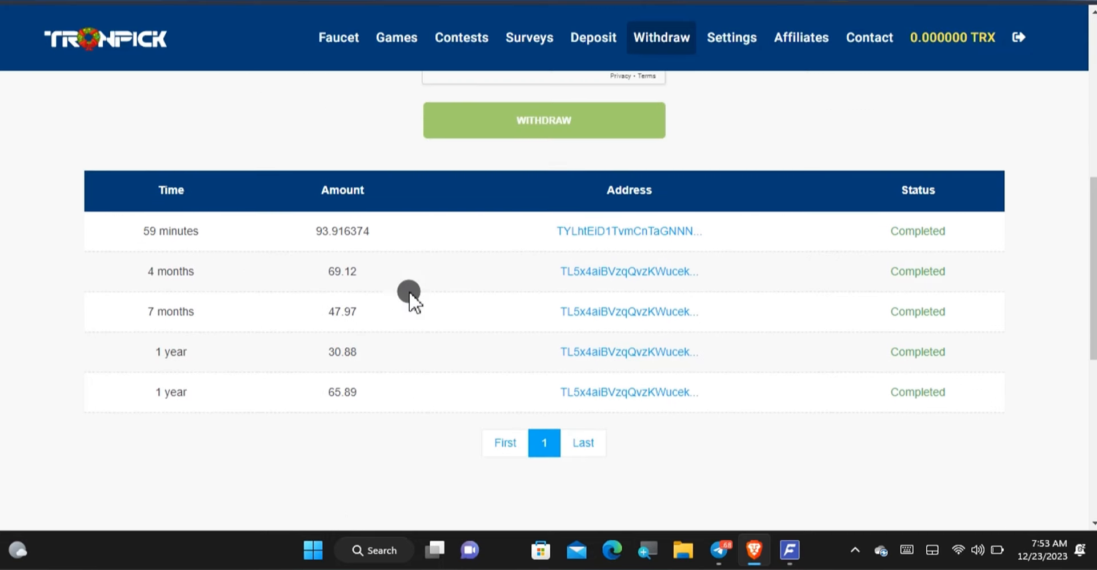
scroll("up", 3)
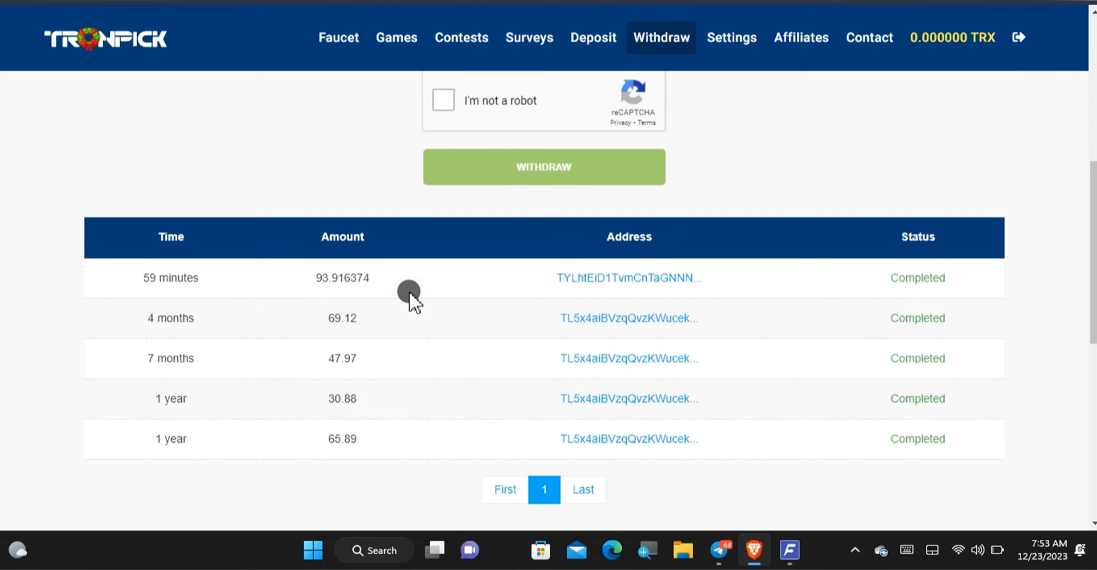